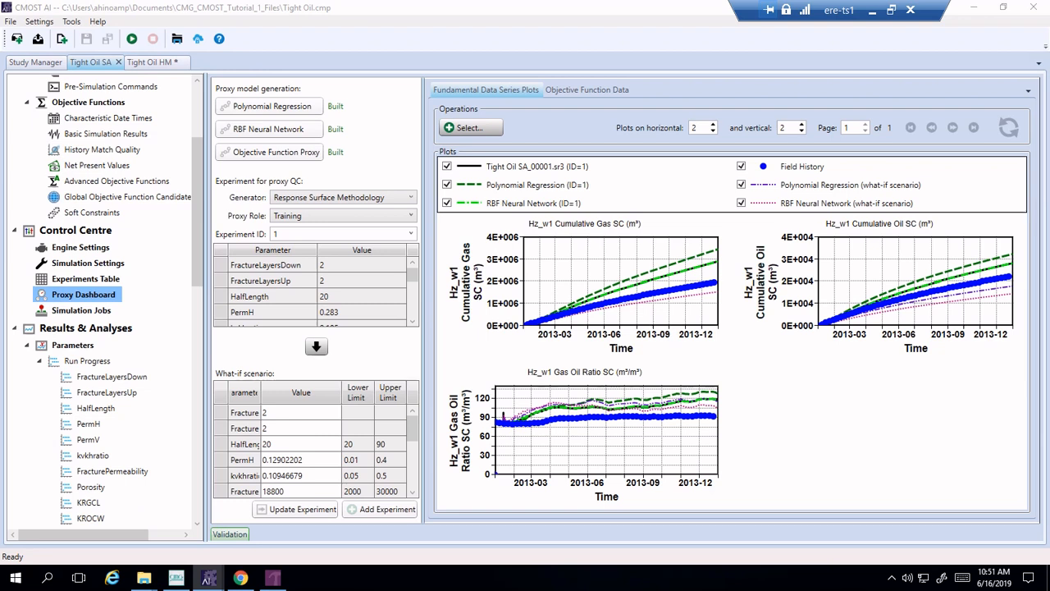
# Plot only field history and RBF Neural Network what-if curves, with PermH at 0.14687531.
pyautogui.click(357, 412)
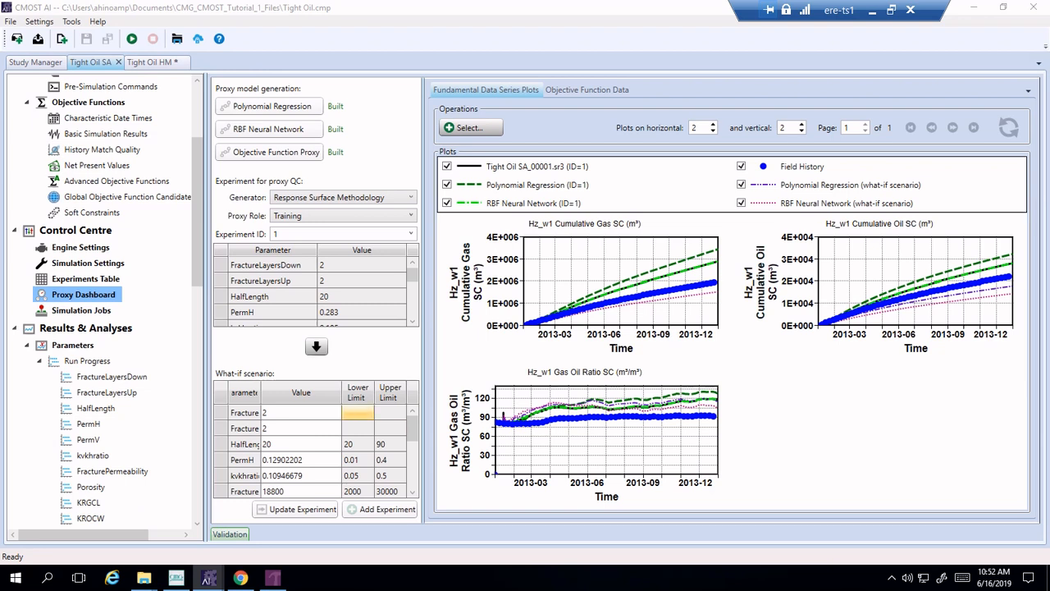
pyautogui.click(390, 459)
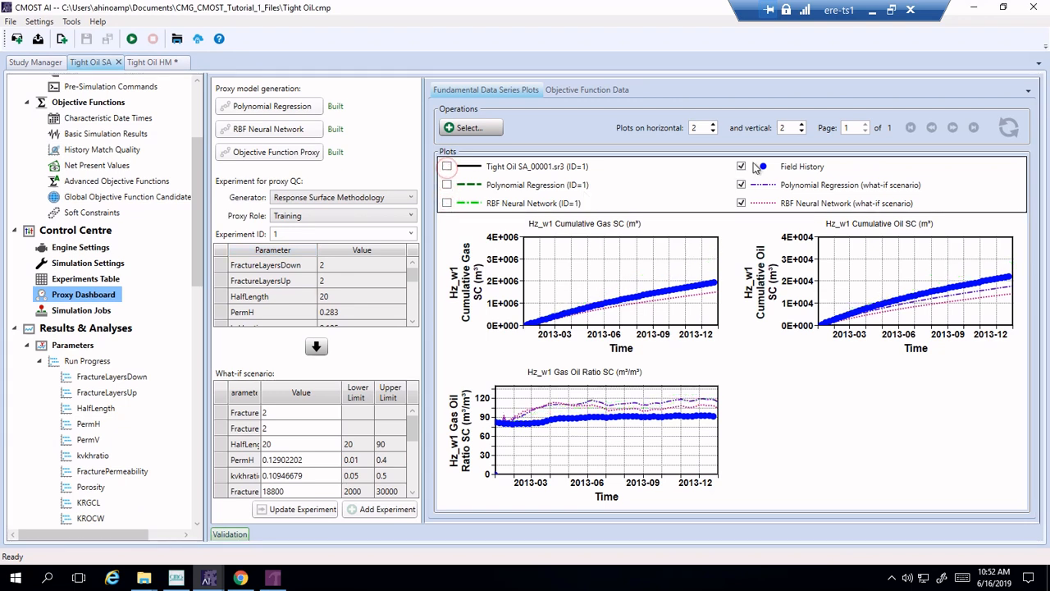
pyautogui.click(740, 166)
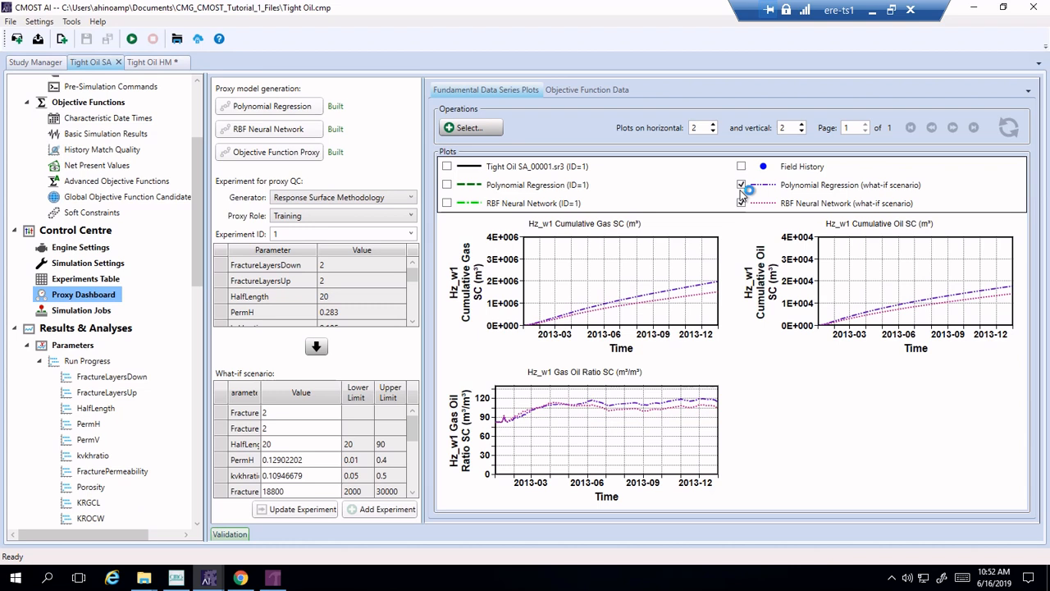
pyautogui.click(741, 184)
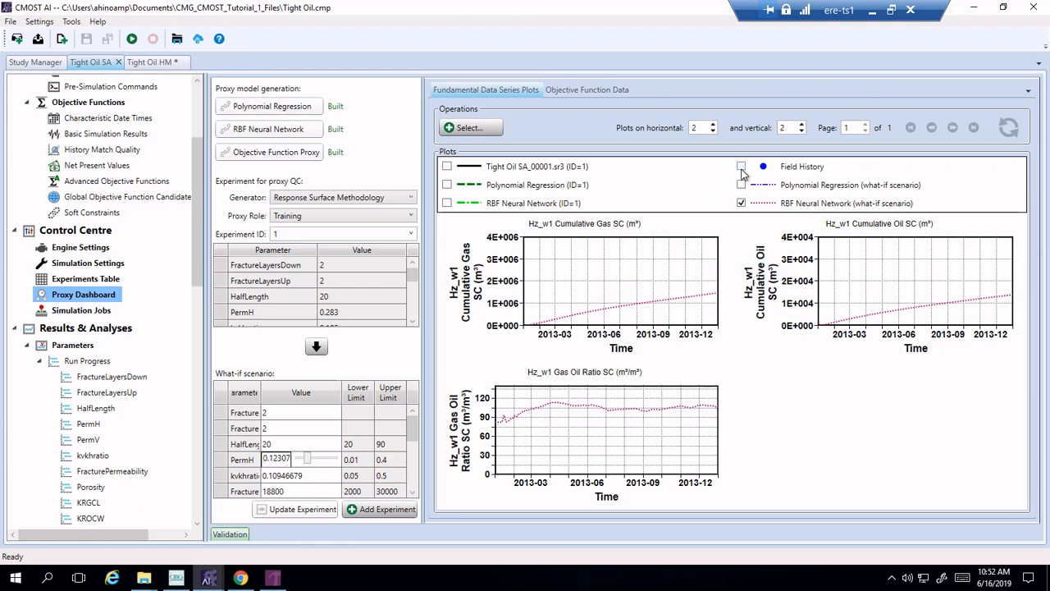
pyautogui.click(741, 167)
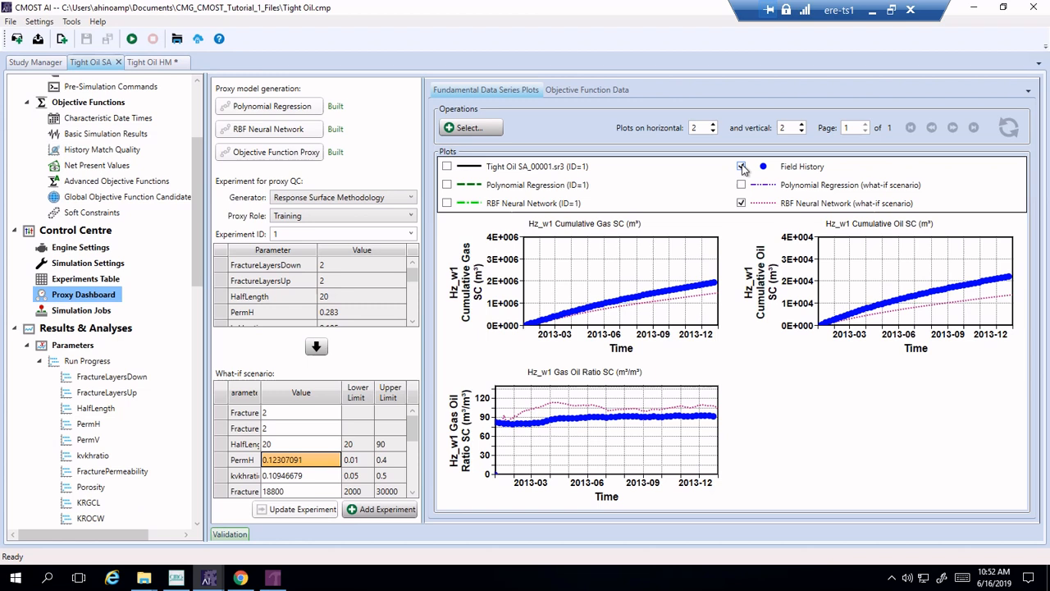
pyautogui.click(741, 166)
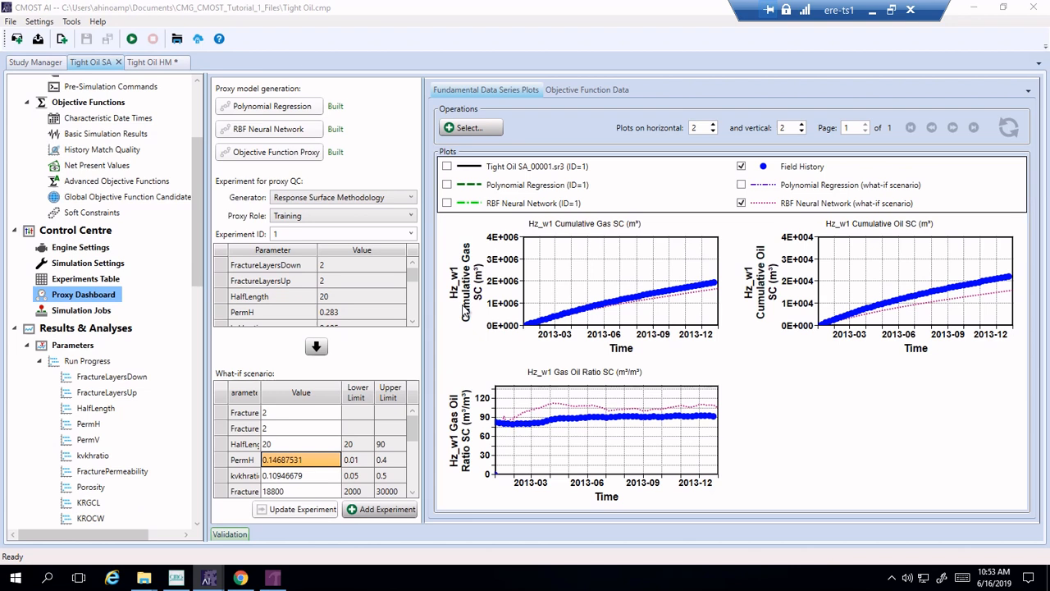
pyautogui.moveTo(552, 320)
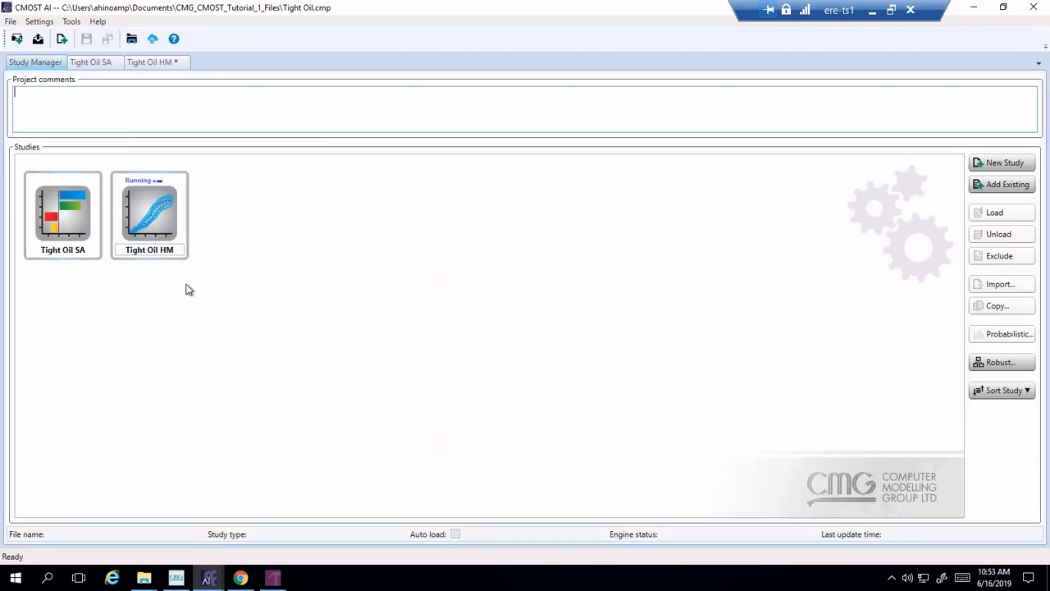
pyautogui.moveTo(78, 195)
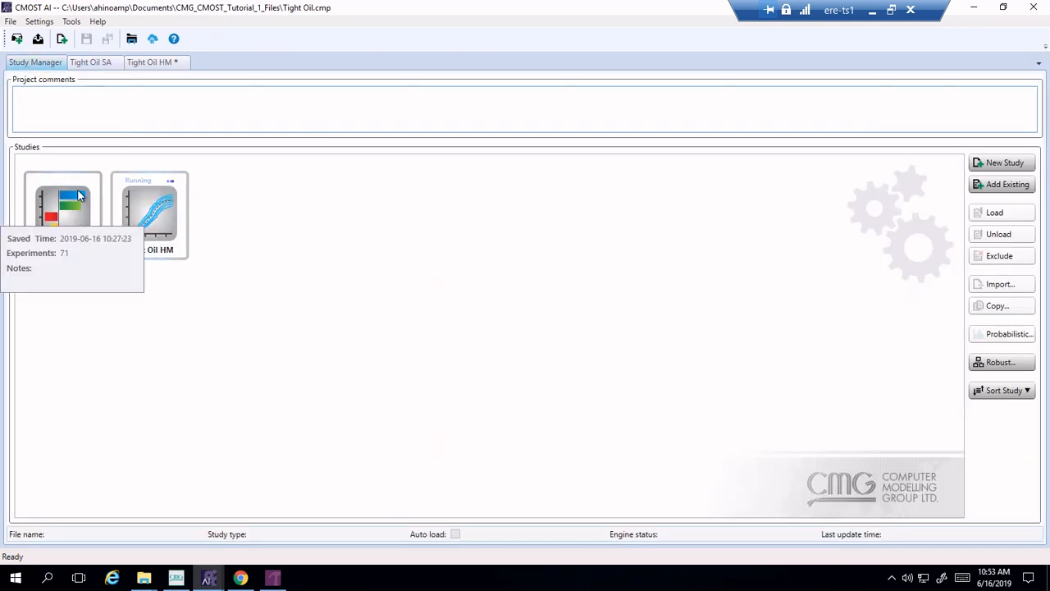
# Copy the Tight Oil SA study as Tight Oil HM_2, also copying and renaming its cmm file.
pyautogui.rightClick(81, 194)
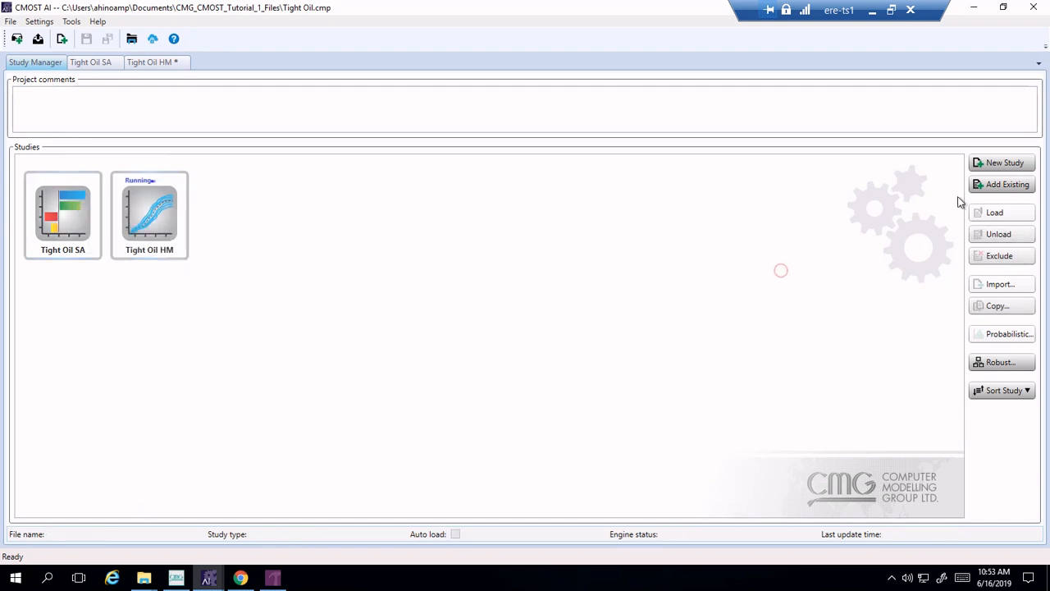
pyautogui.click(63, 215)
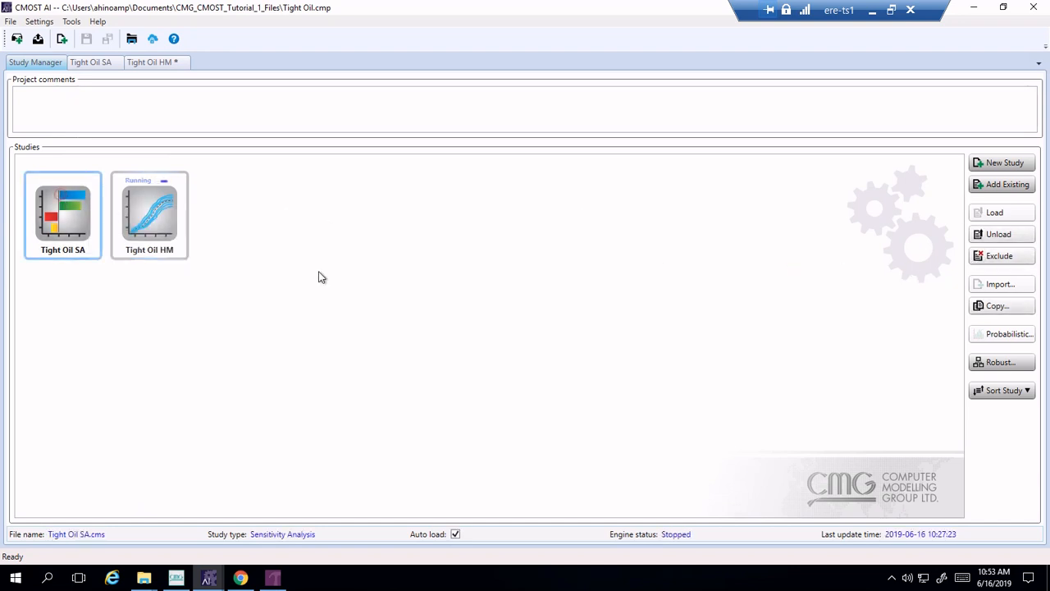
pyautogui.click(1002, 306)
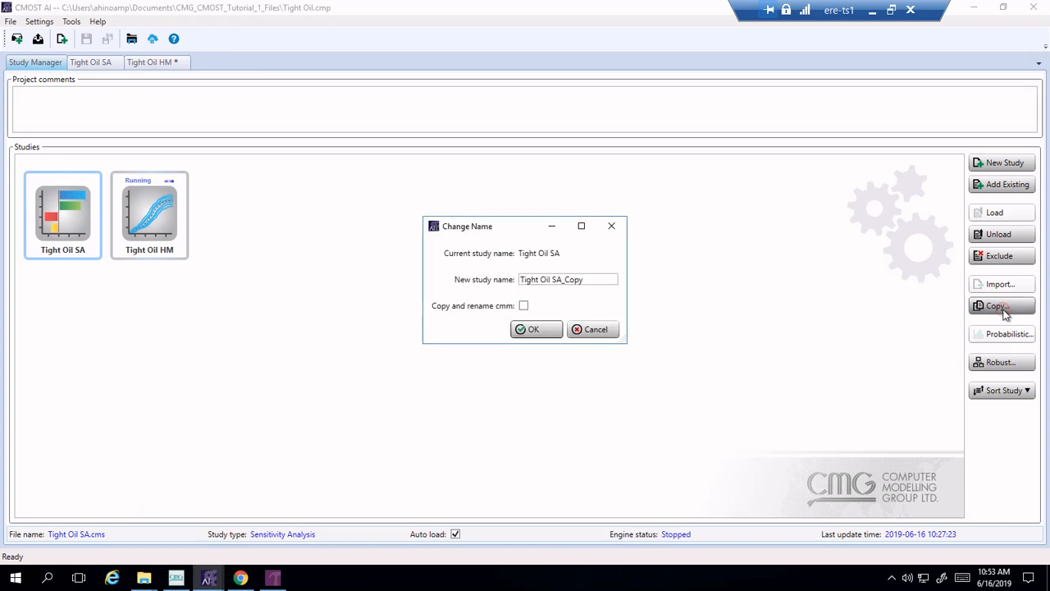
pyautogui.click(524, 306)
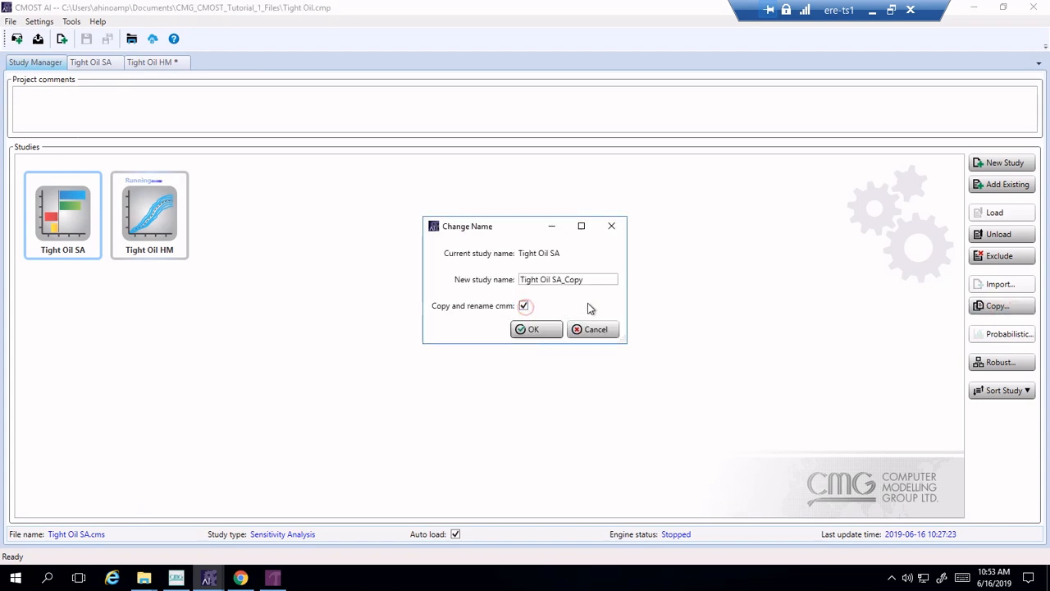
pyautogui.doubleClick(568, 279)
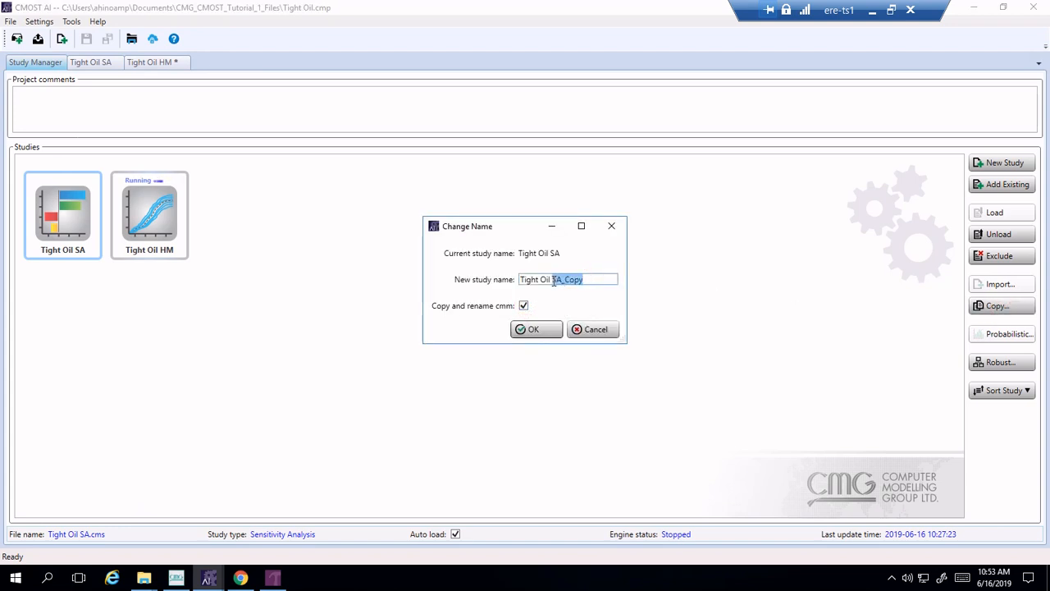
pyautogui.write('Tight Oil HM')
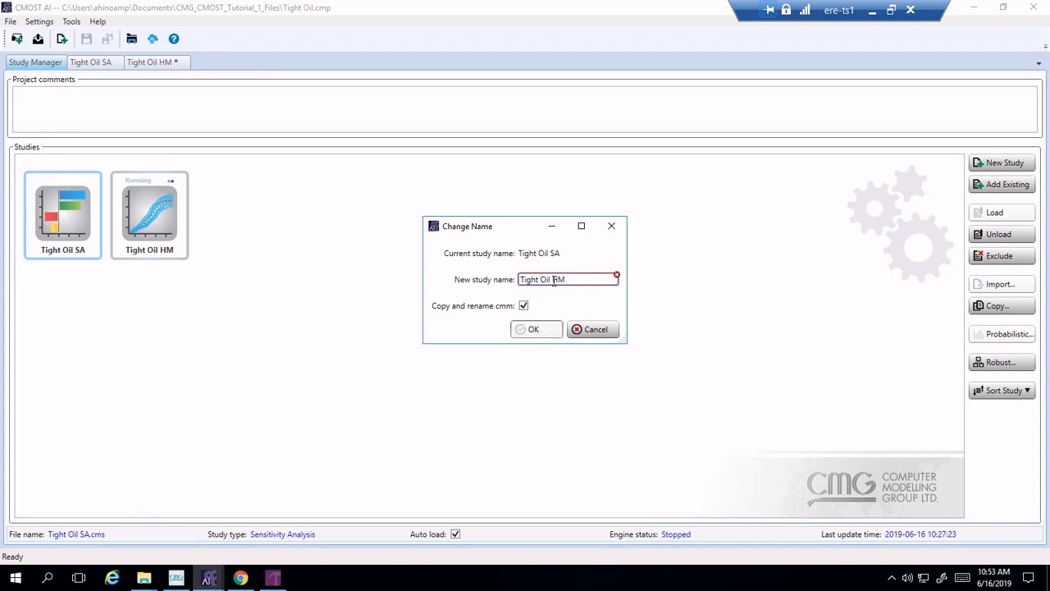
pyautogui.write('_2')
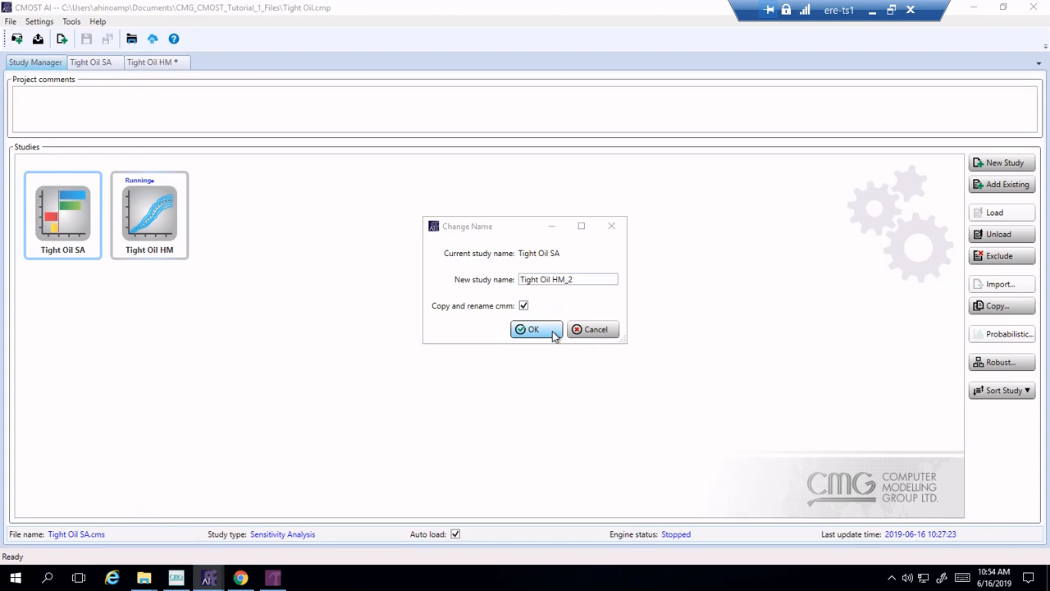
pyautogui.click(535, 329)
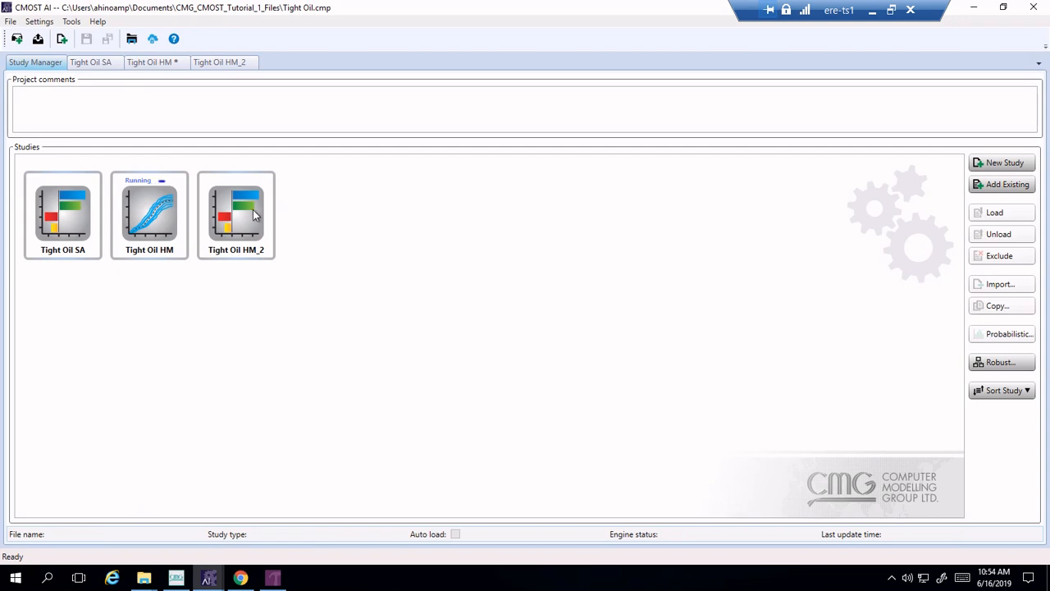
# Open Tight Oil HM_2 and view its General Properties with Objective Functions expanded.
pyautogui.doubleClick(235, 210)
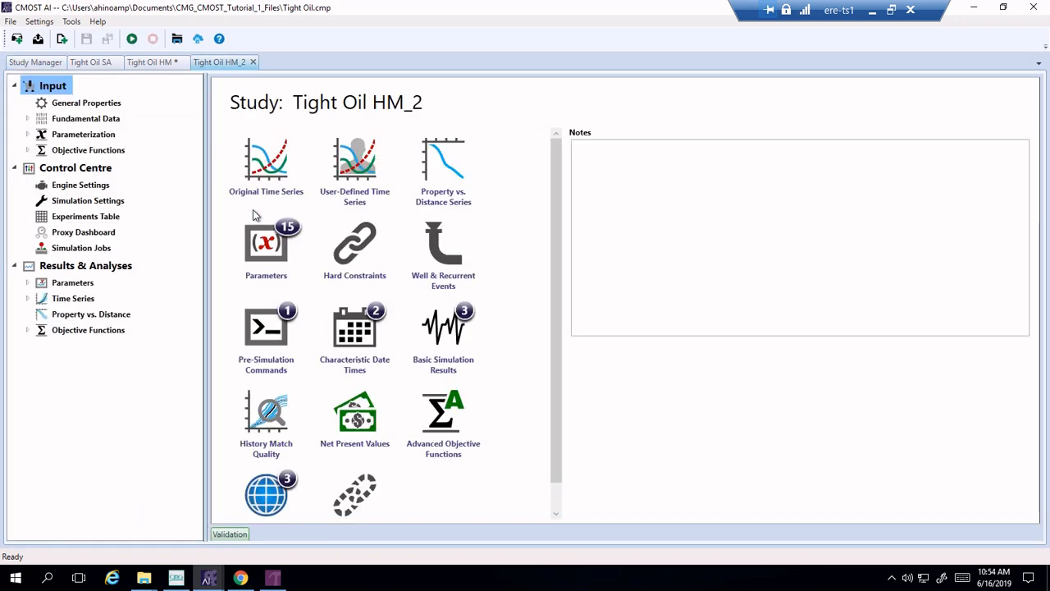
pyautogui.click(85, 103)
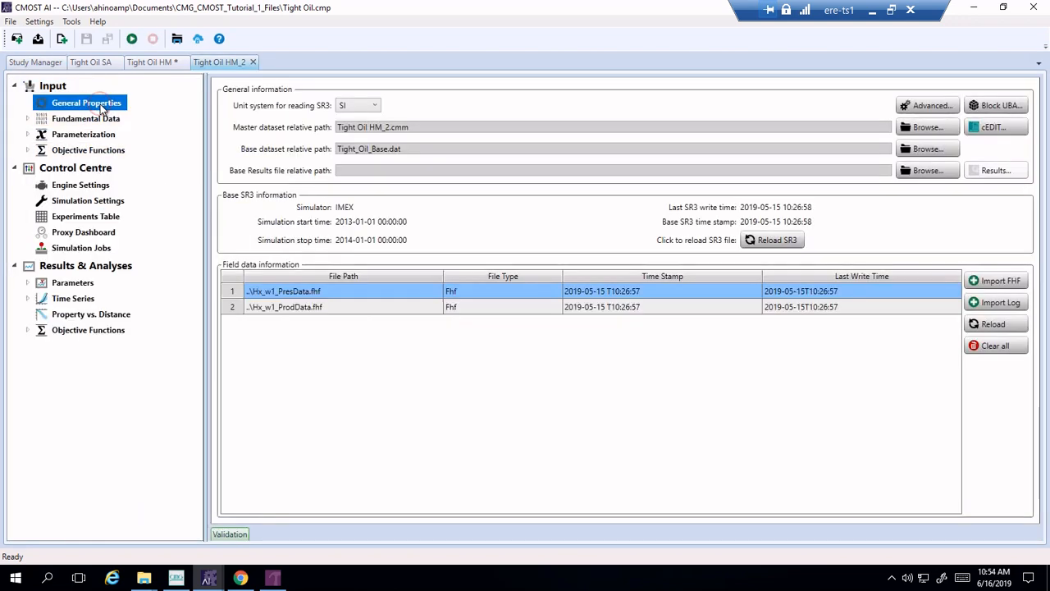
pyautogui.moveTo(387, 261)
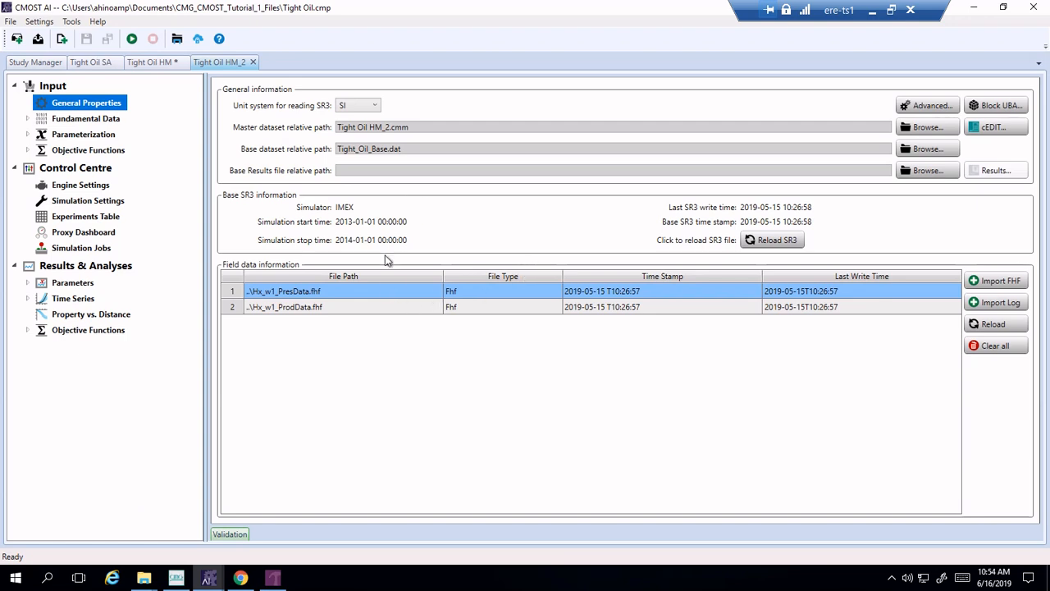
pyautogui.moveTo(548, 389)
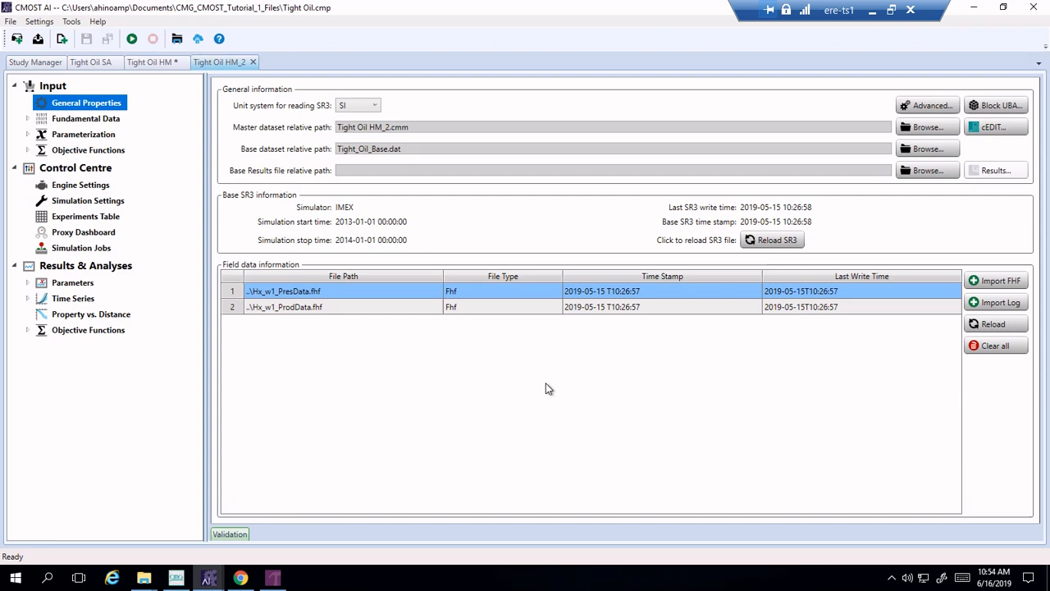
pyautogui.moveTo(533, 283)
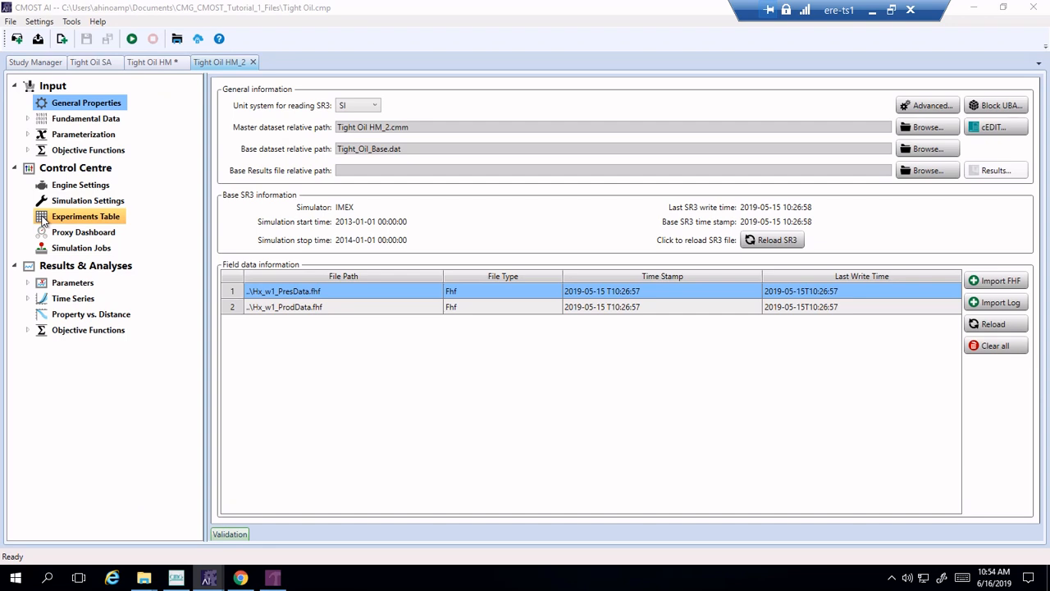
pyautogui.click(87, 200)
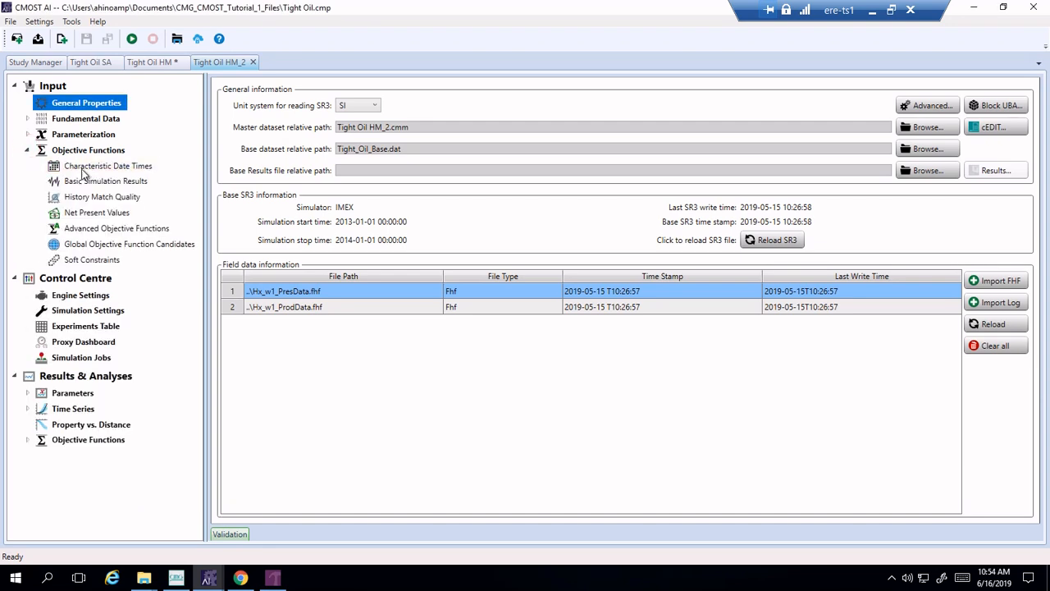
pyautogui.click(129, 244)
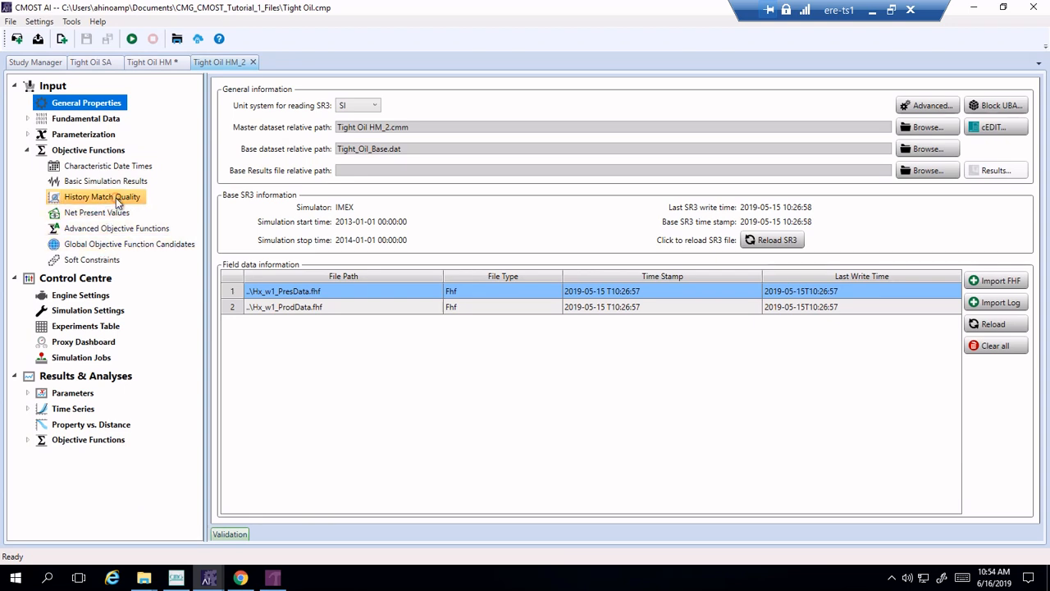
# Add a local history match error definition and rename HMError001 to Cumulative_oil_error.
pyautogui.click(102, 196)
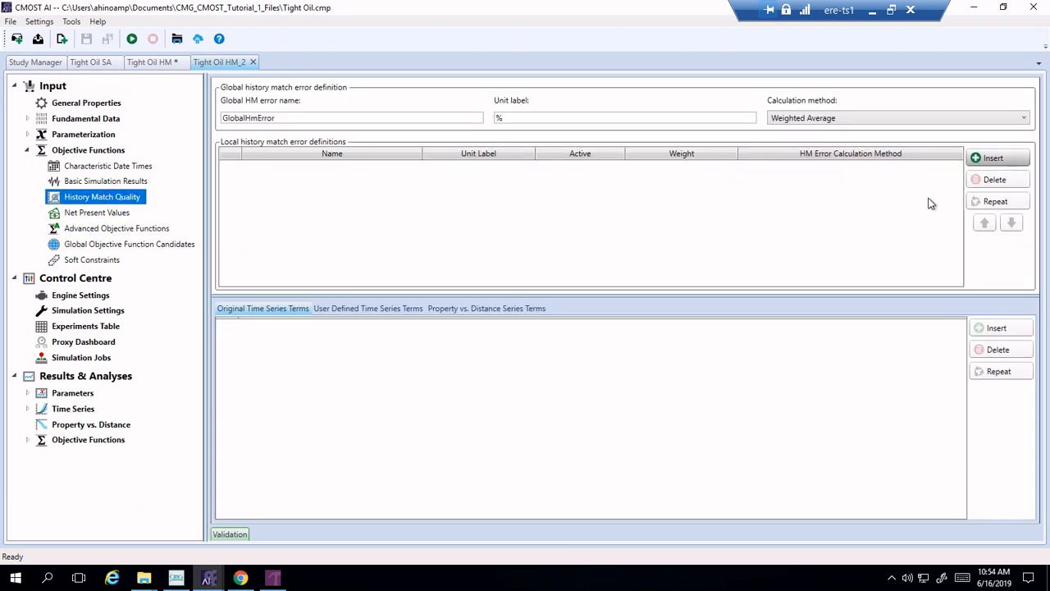
pyautogui.click(1000, 157)
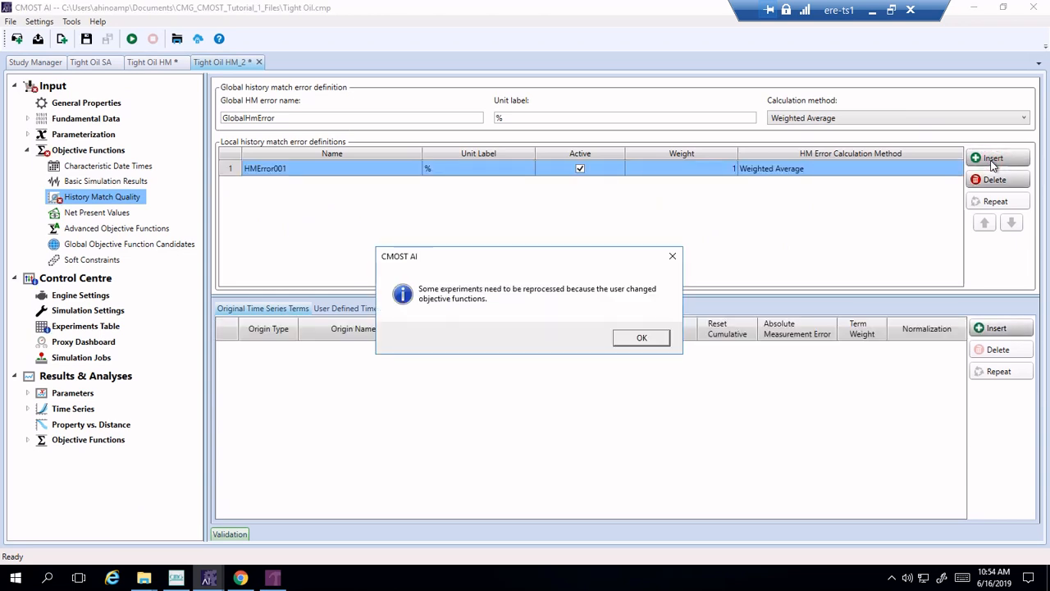
pyautogui.click(641, 337)
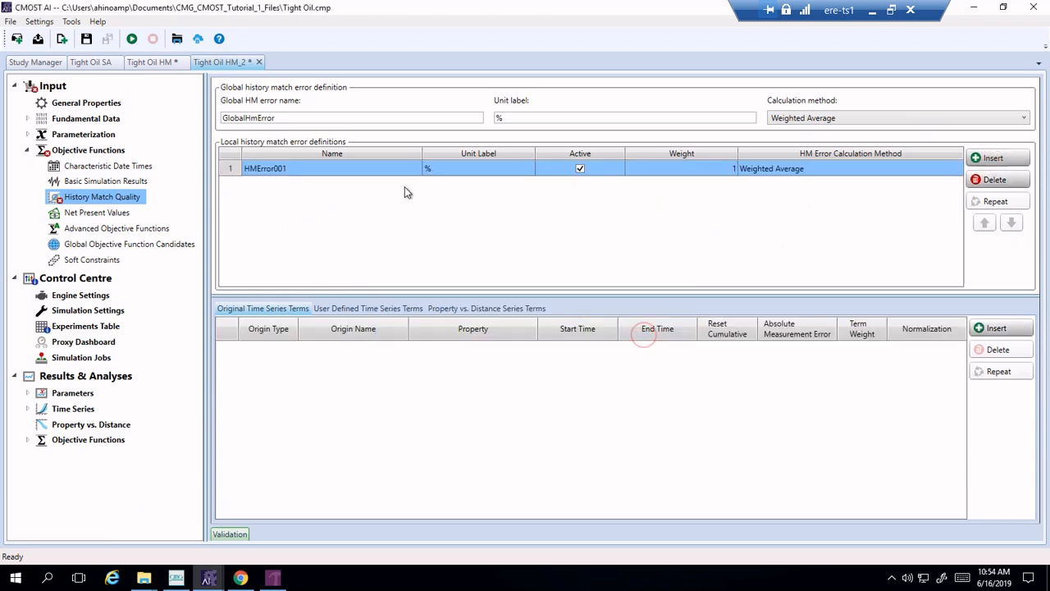
pyautogui.doubleClick(282, 169)
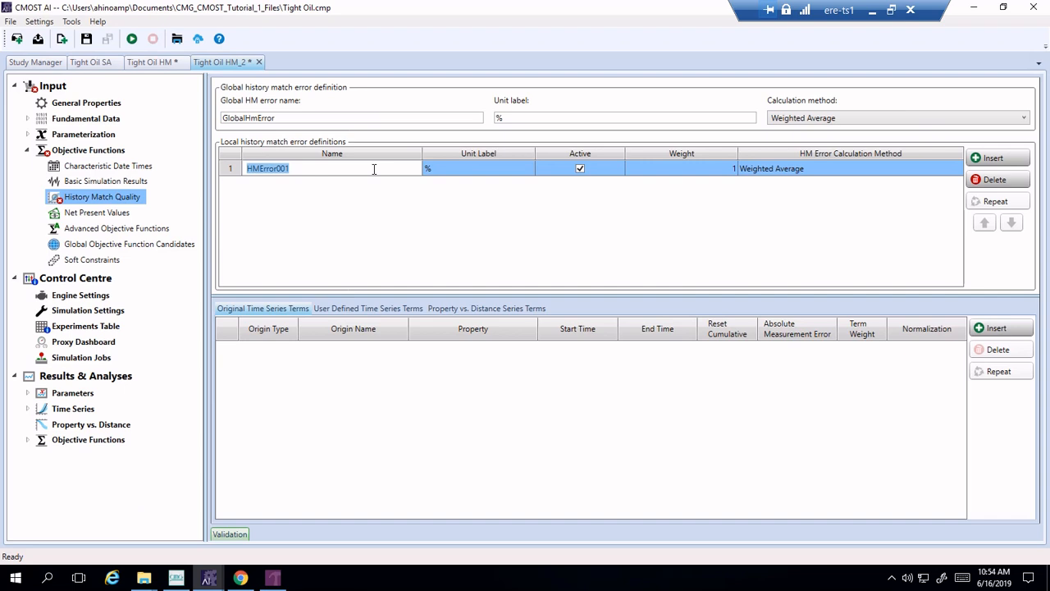
pyautogui.write('Cumulative_oil')
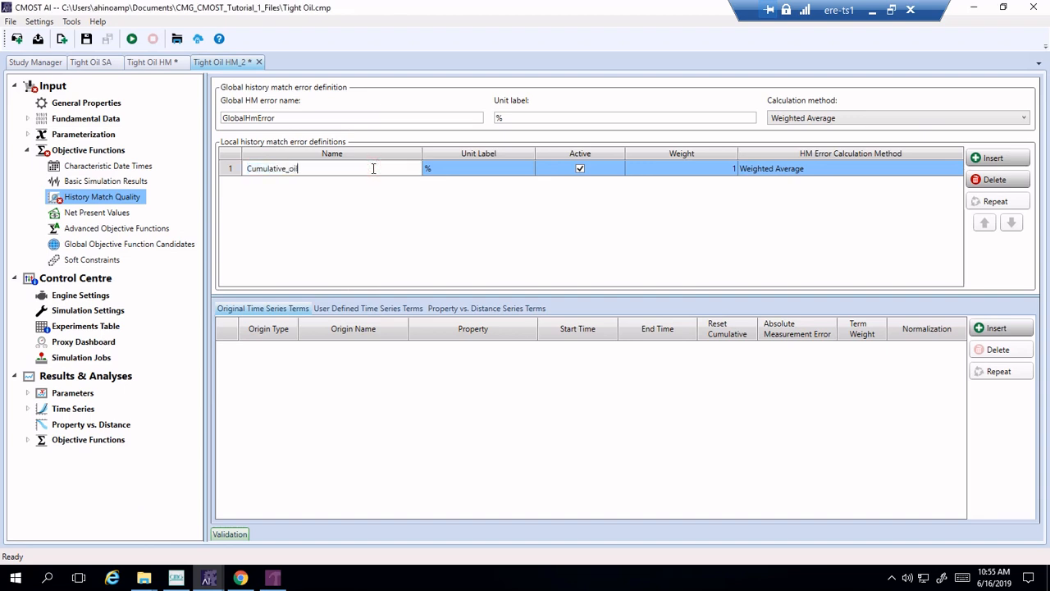
pyautogui.write('_error')
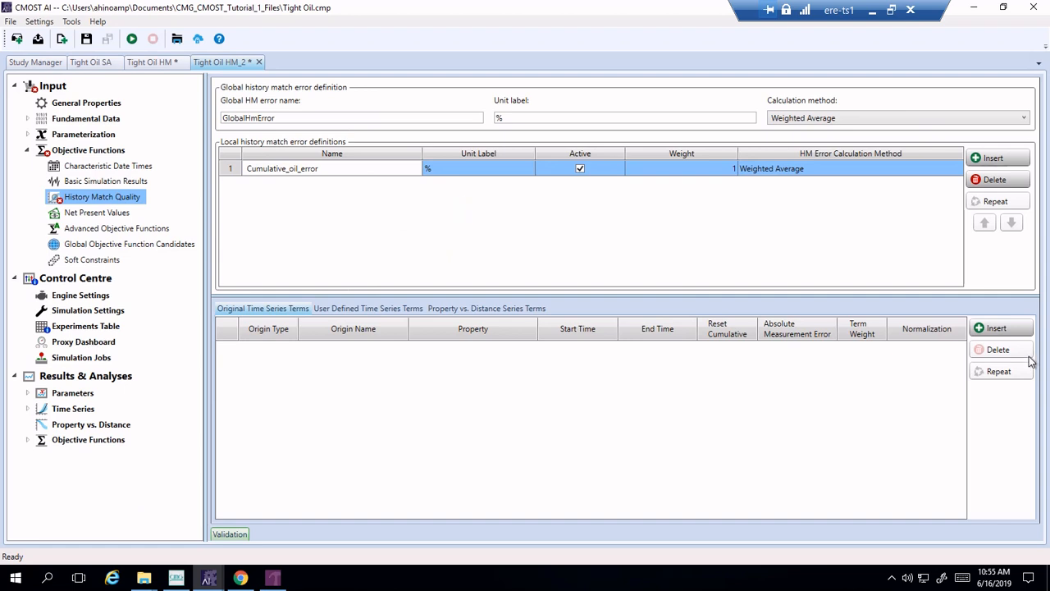
# Insert a time series term with Origin Name Hz_w1 and Property Cumulative Oil SC.
pyautogui.click(997, 326)
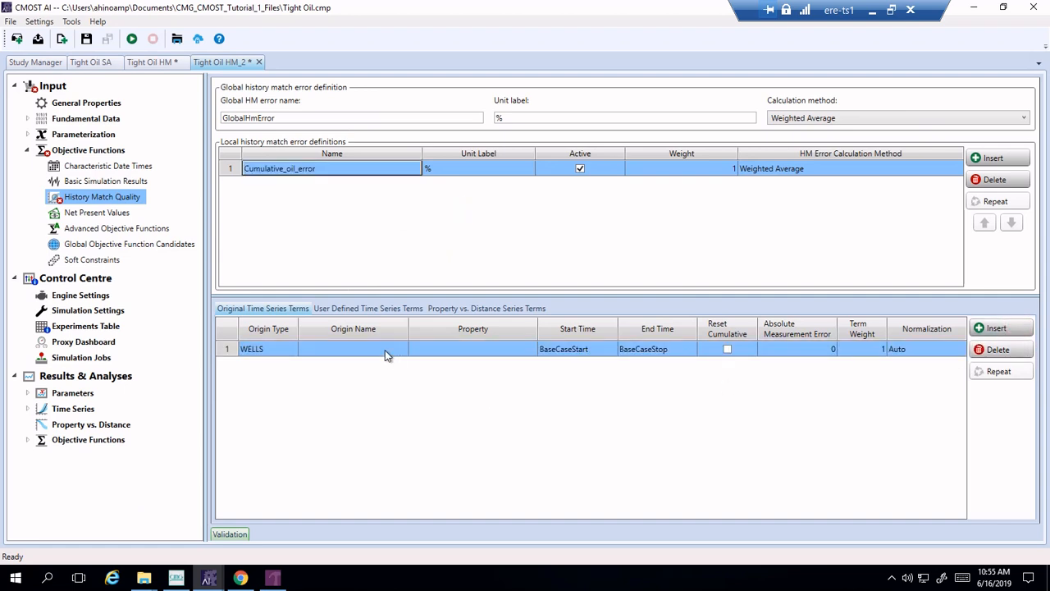
pyautogui.click(353, 349)
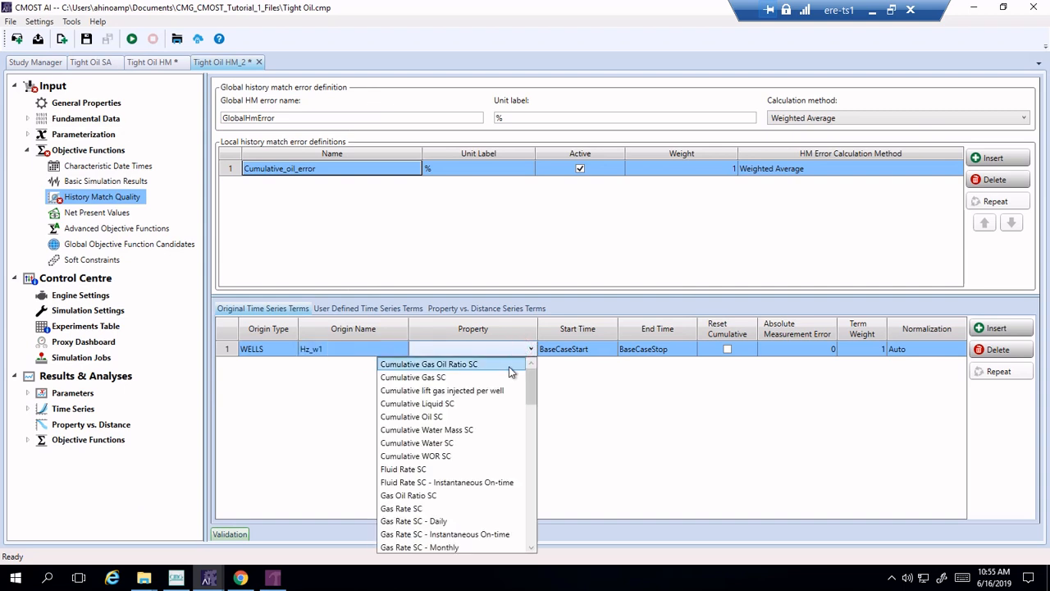
pyautogui.click(480, 417)
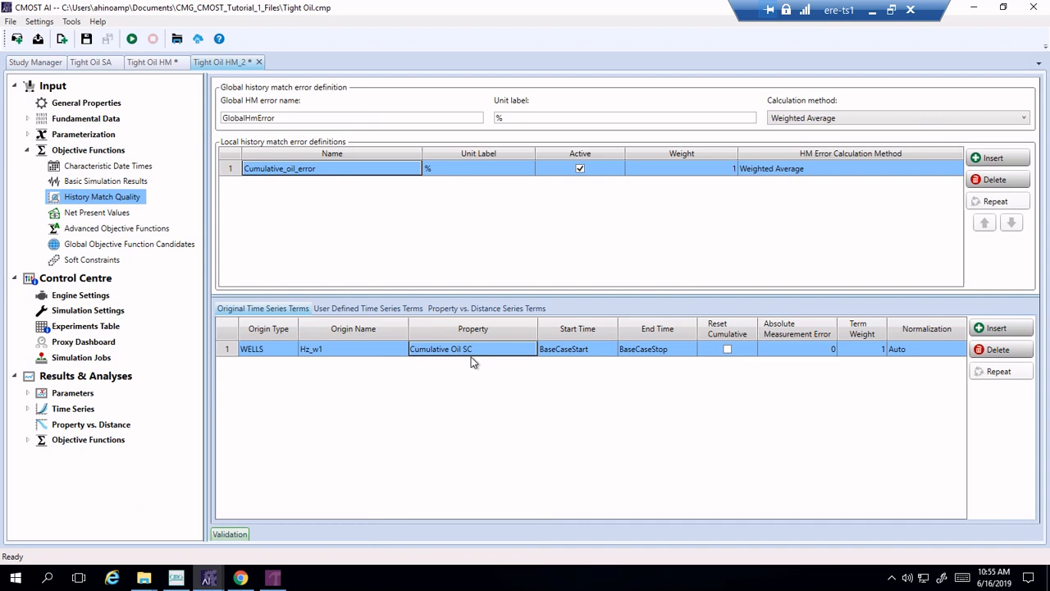
pyautogui.moveTo(594, 271)
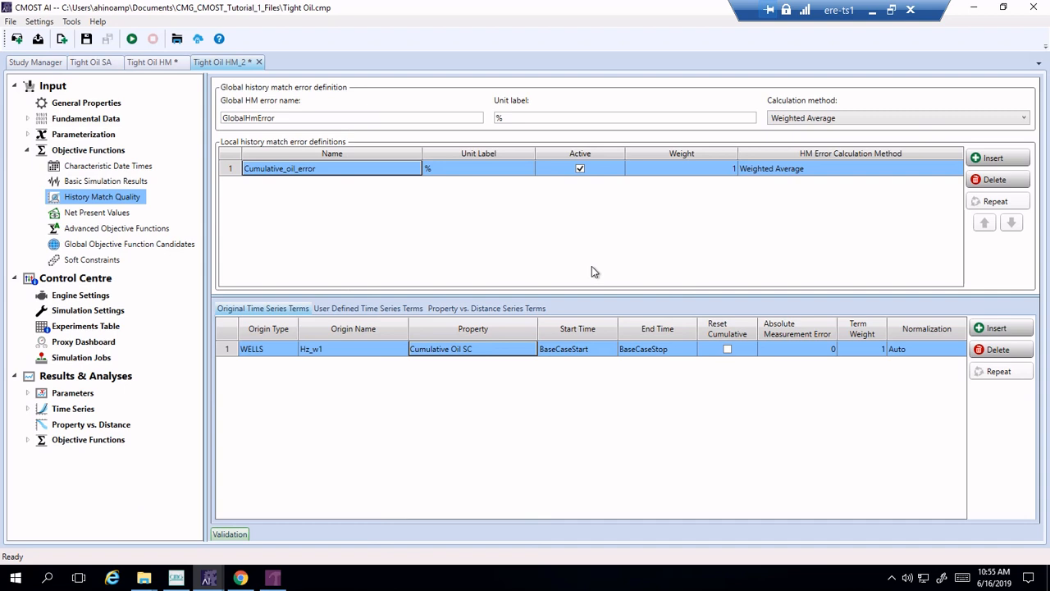
pyautogui.moveTo(669, 245)
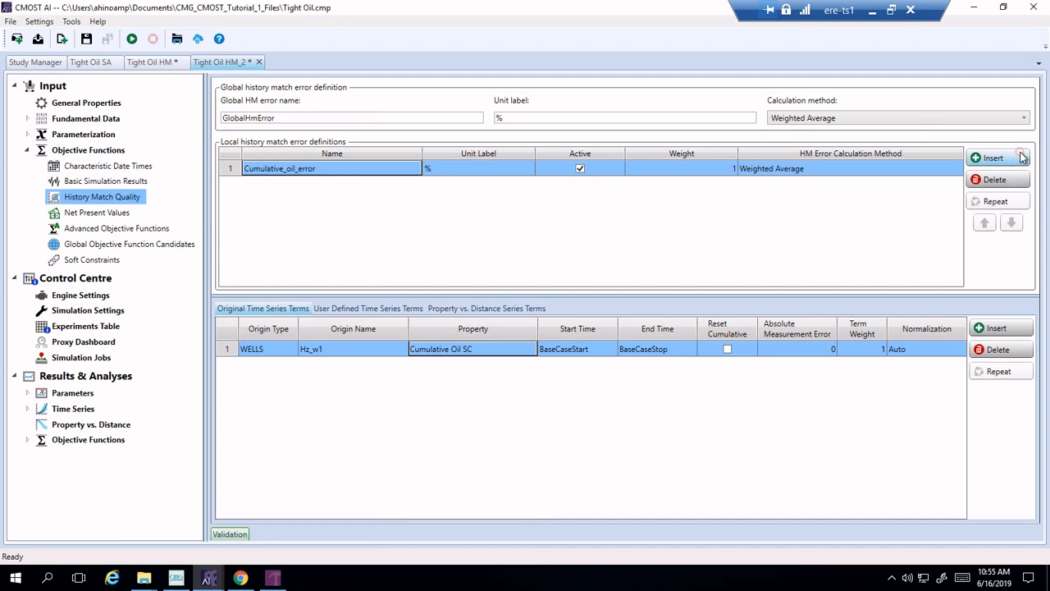
# Insert a new local error definition named Cumulative_gas_error.
pyautogui.click(1000, 157)
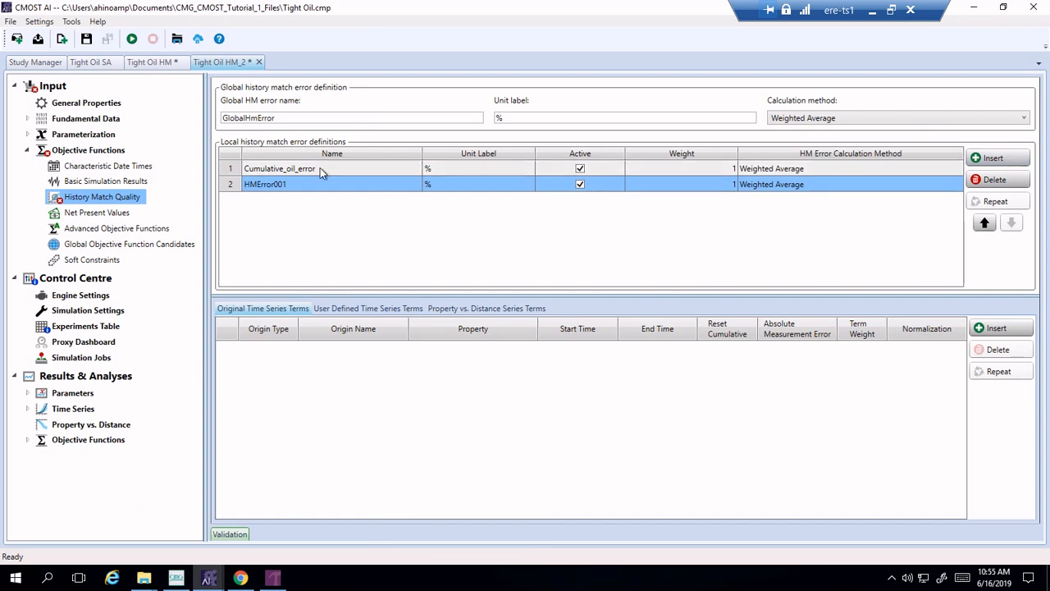
pyautogui.doubleClick(266, 184)
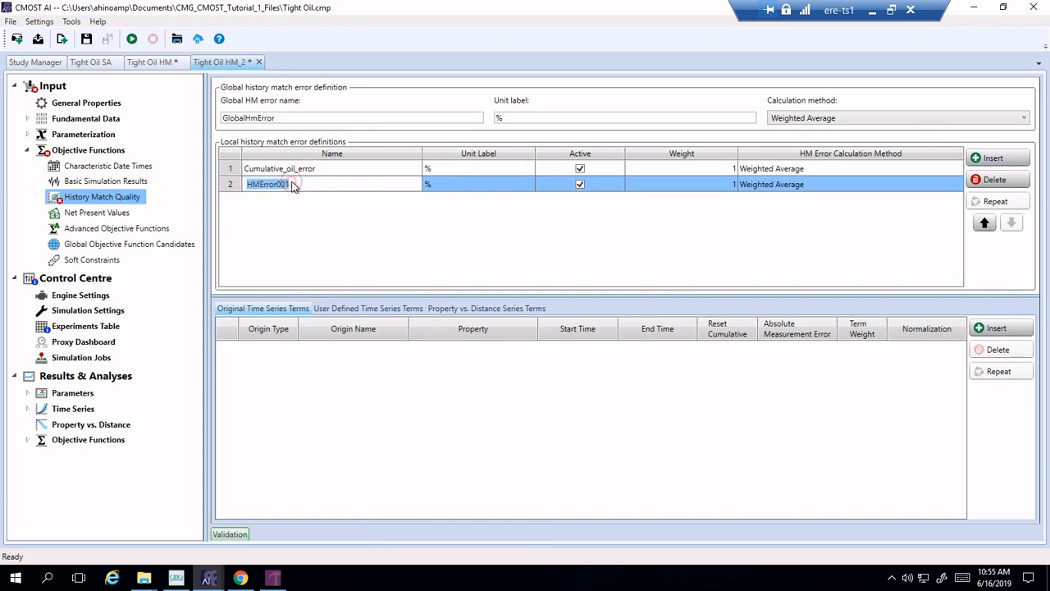
pyautogui.write('Cumulative_')
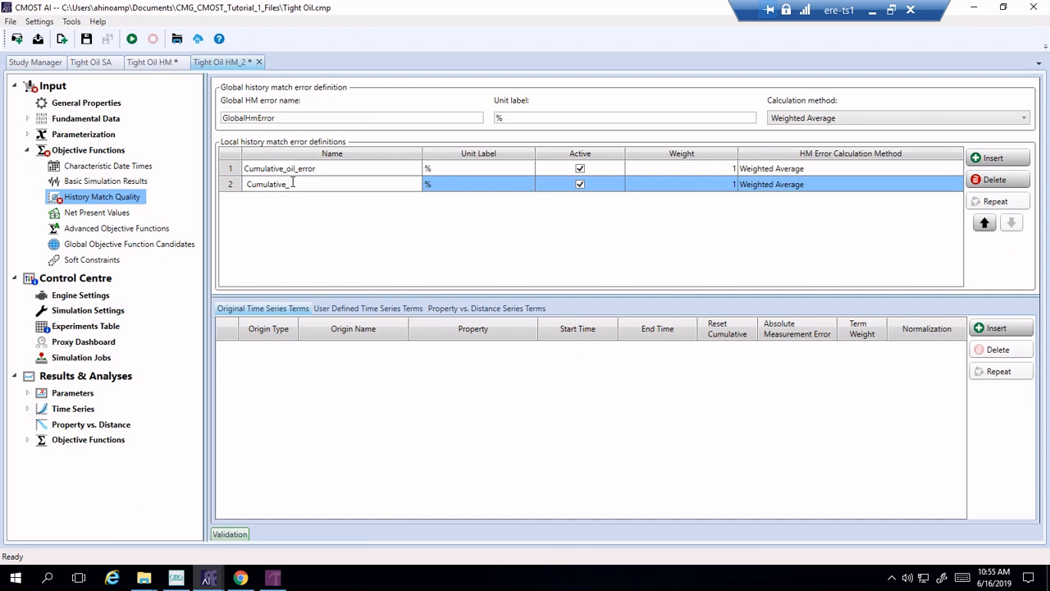
pyautogui.write('gas_error')
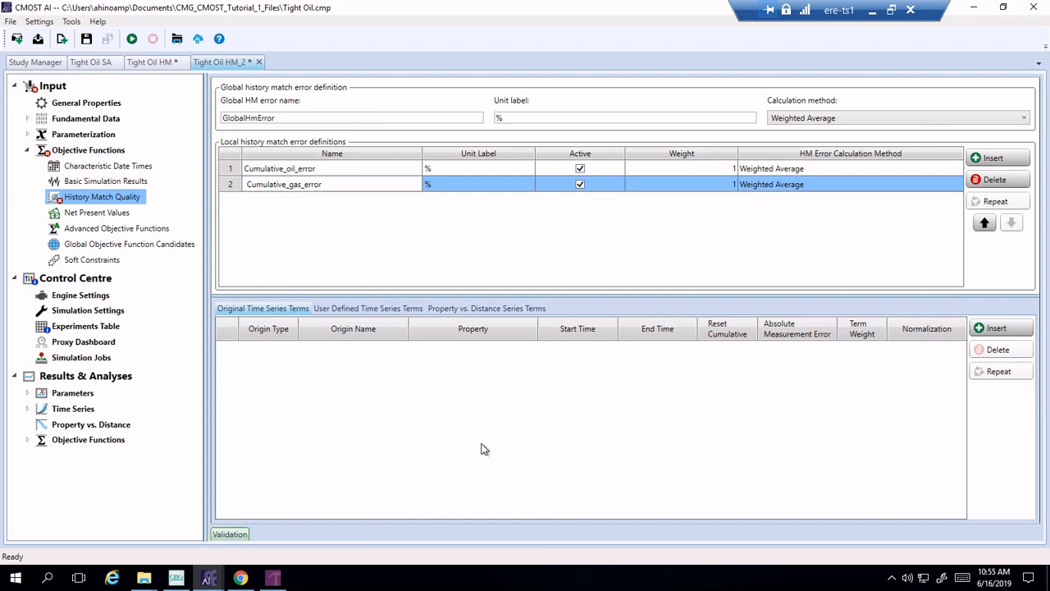
# Add a time series term for Hz_w1 using Cumulative Gas SC.
pyautogui.click(996, 327)
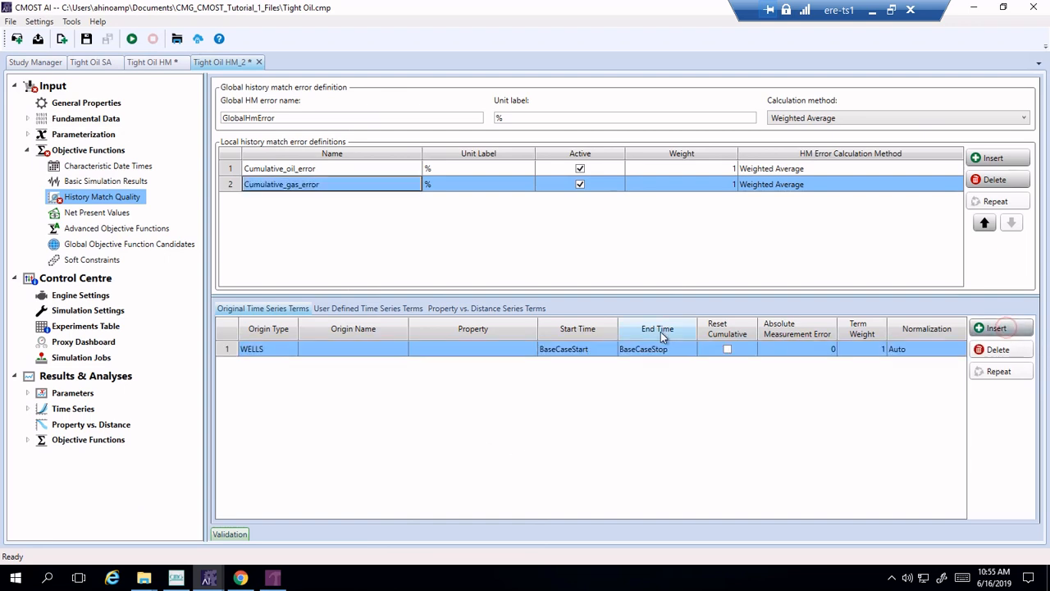
pyautogui.click(355, 349)
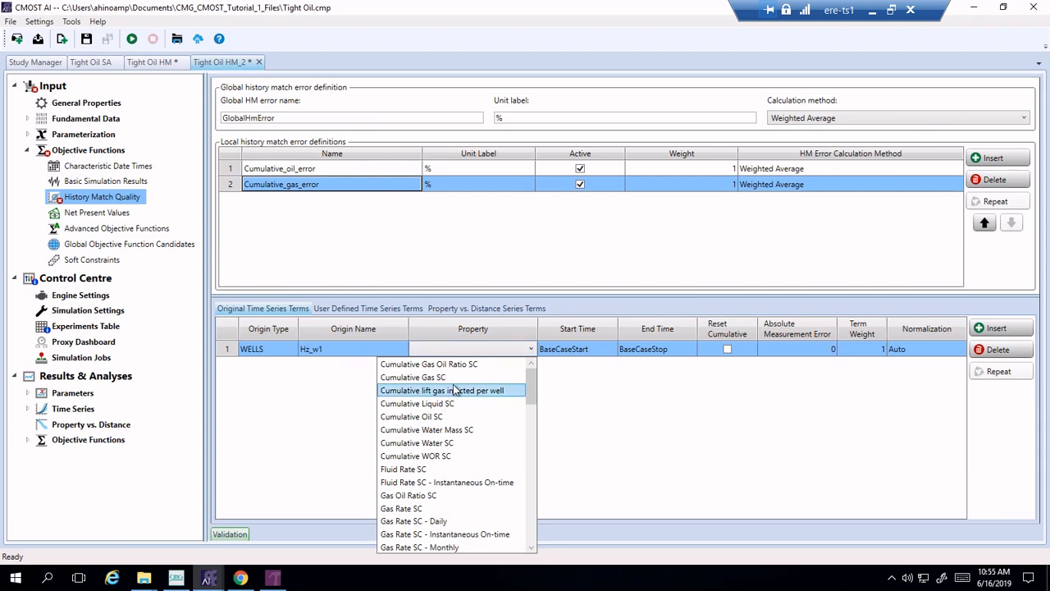
pyautogui.click(412, 376)
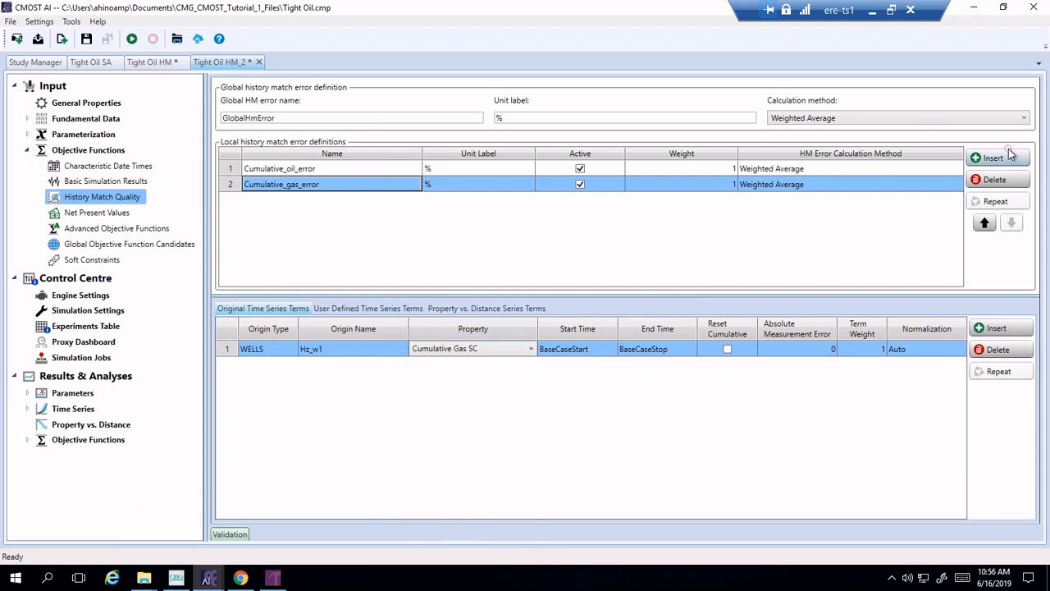
pyautogui.moveTo(528, 220)
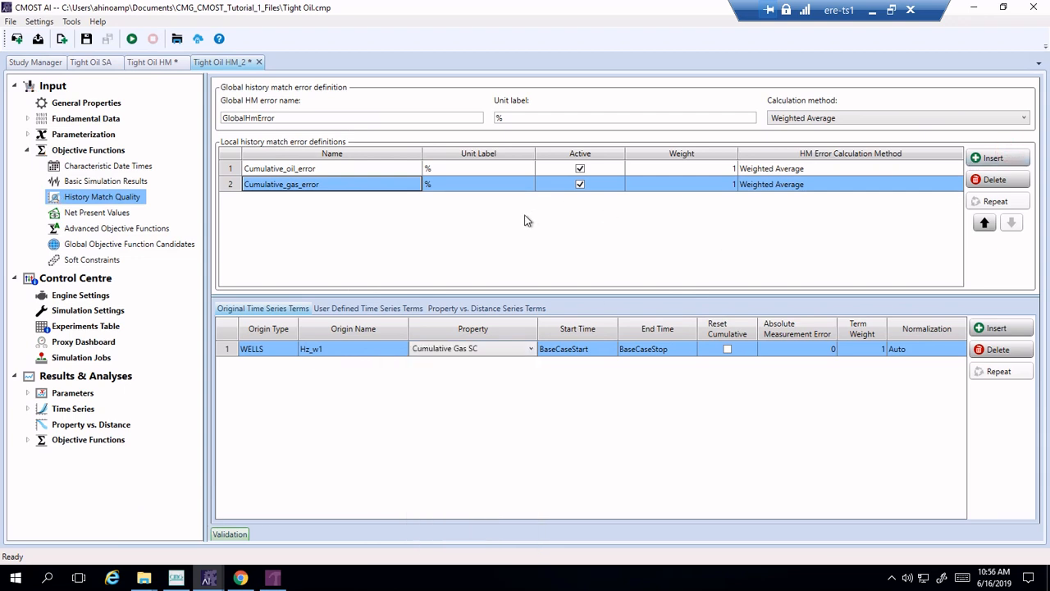
# Insert the GOR_error definition with a Hz_w1 term using Gas Oil Ratio SC.
pyautogui.click(996, 158)
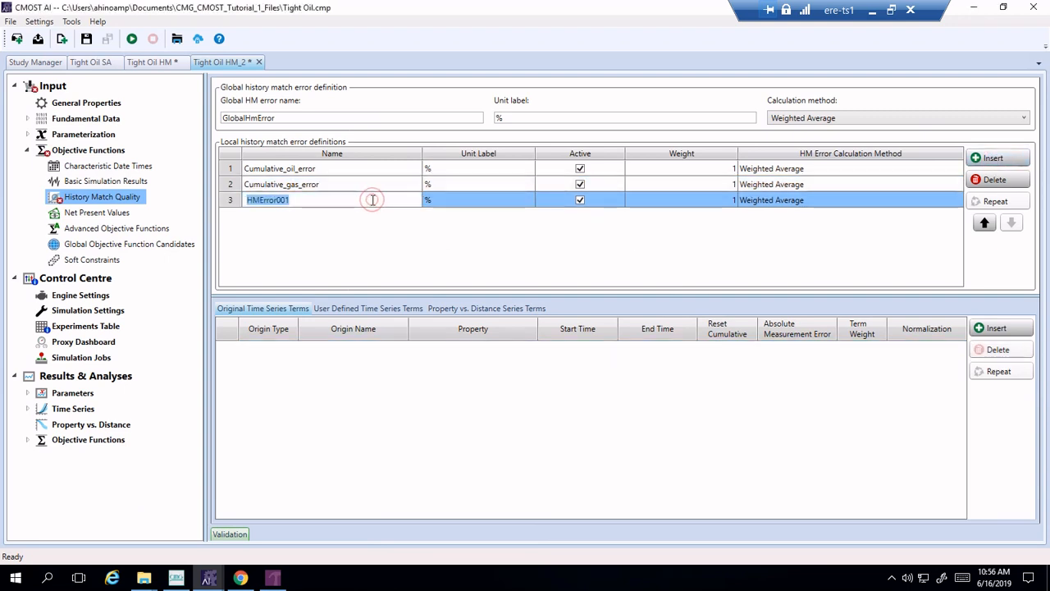
pyautogui.write('GOR_error')
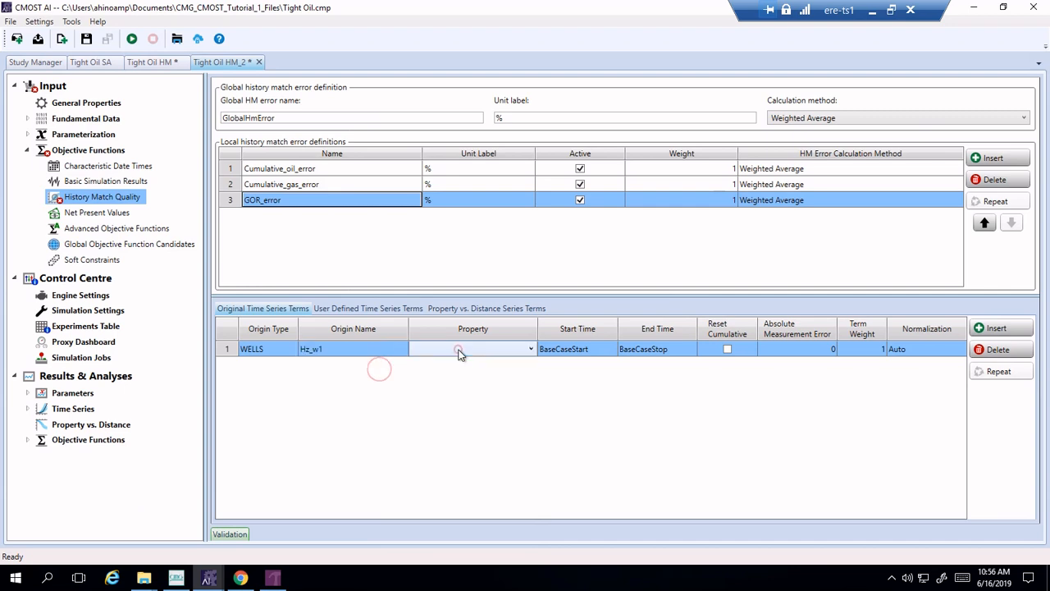
pyautogui.click(532, 348)
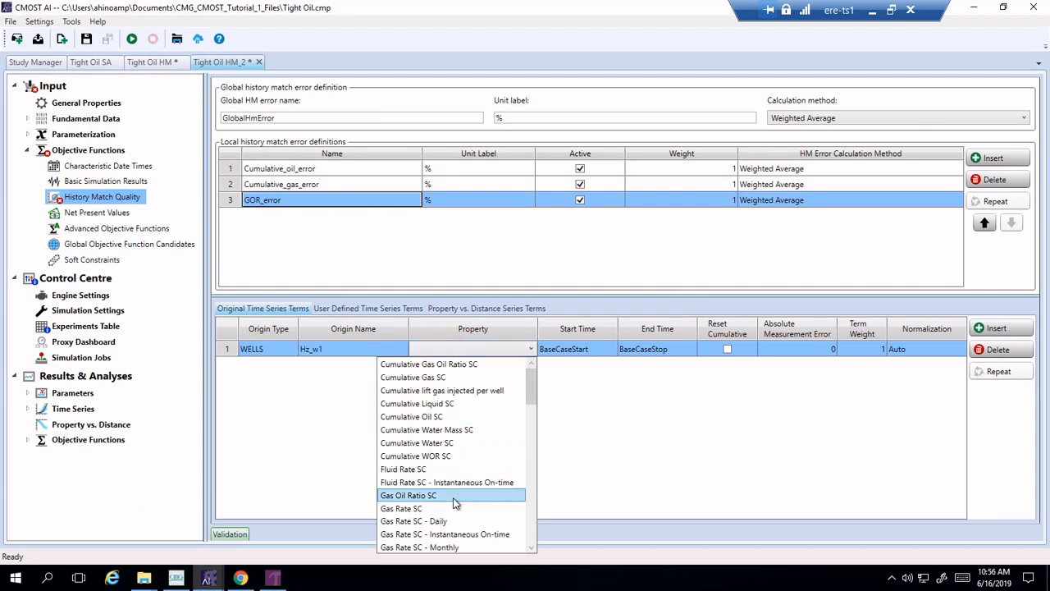
pyautogui.click(416, 495)
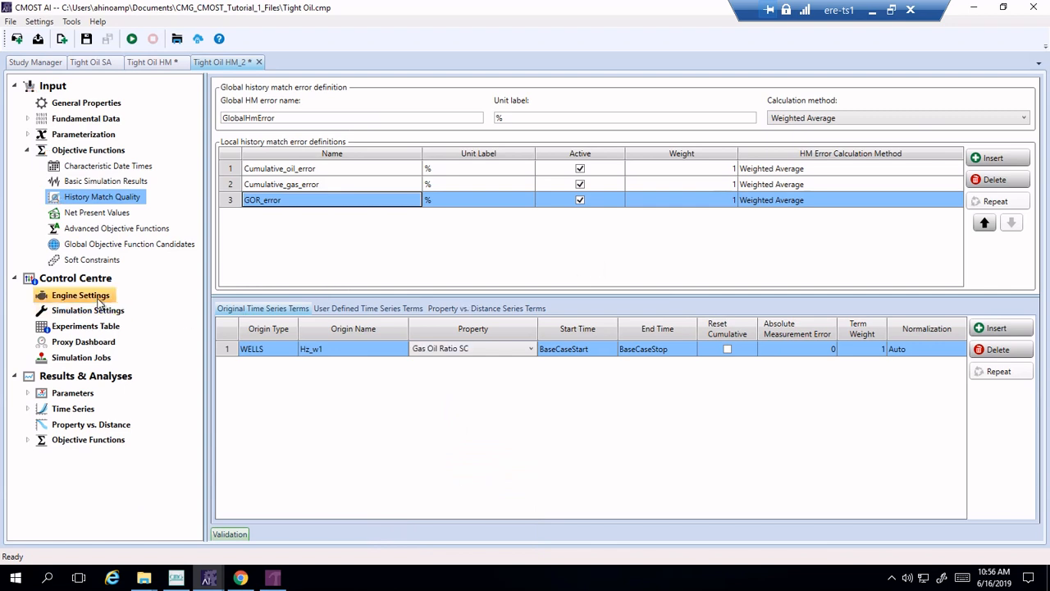
pyautogui.click(80, 294)
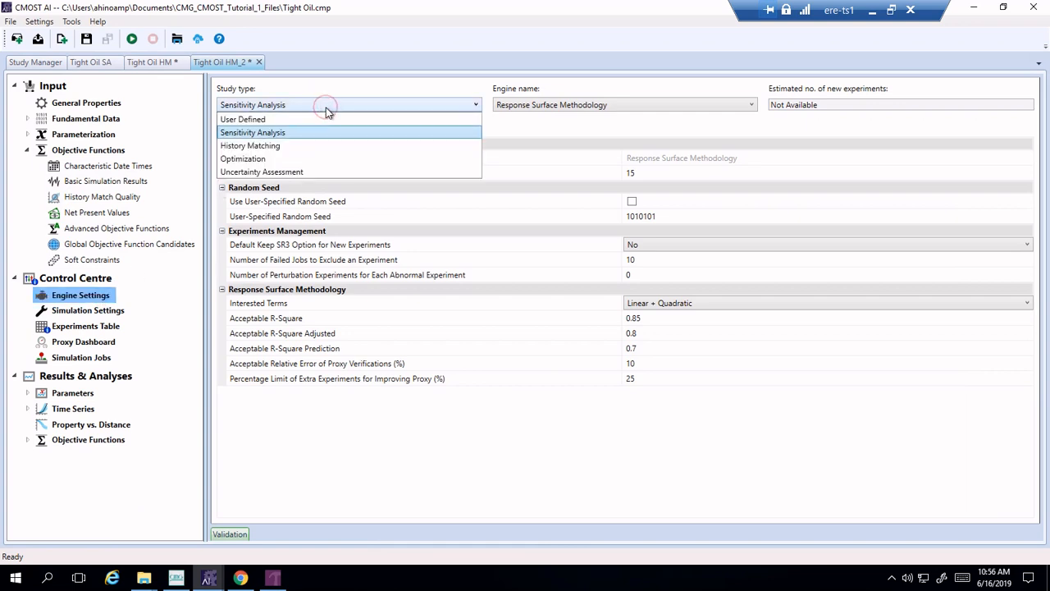
pyautogui.moveTo(328, 145)
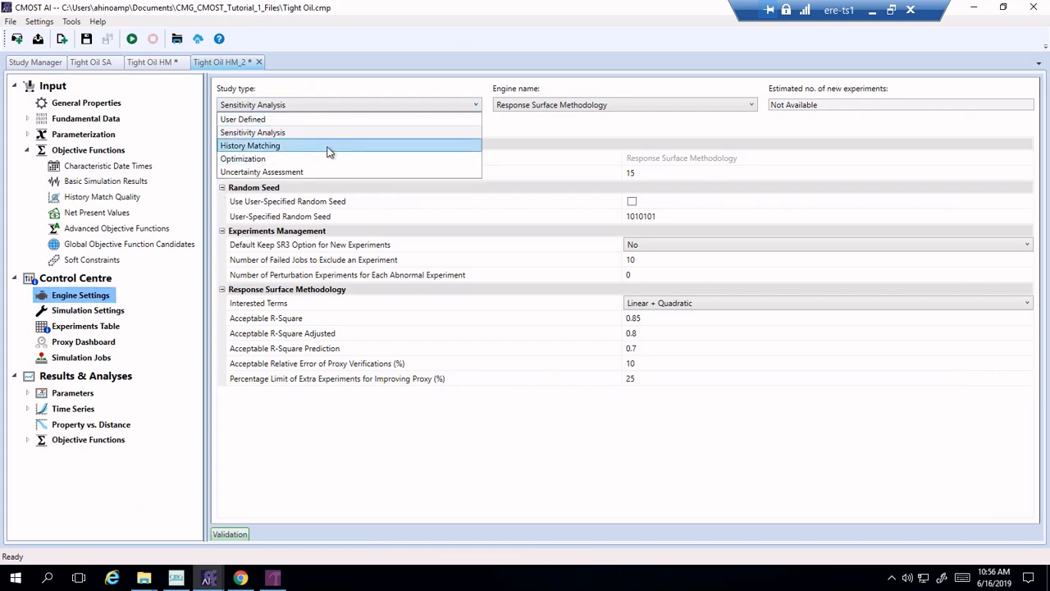
pyautogui.click(250, 145)
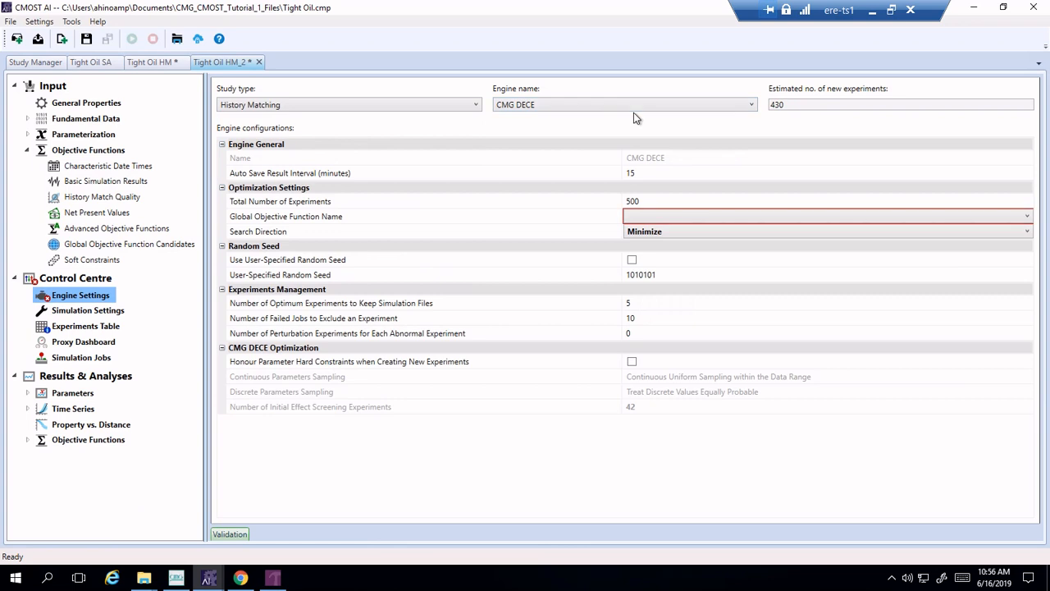
pyautogui.moveTo(696, 221)
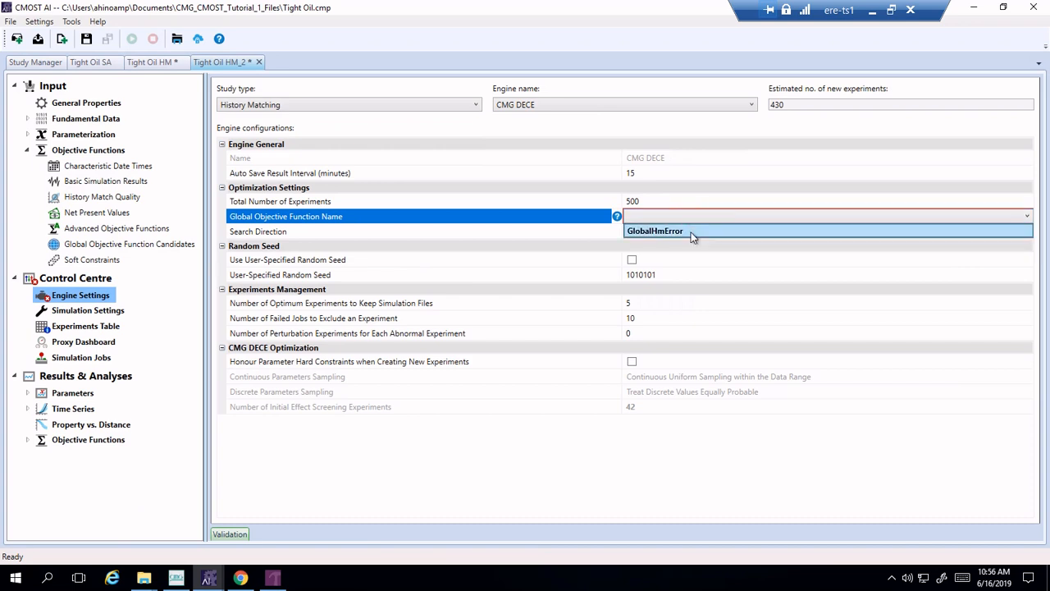
pyautogui.click(679, 231)
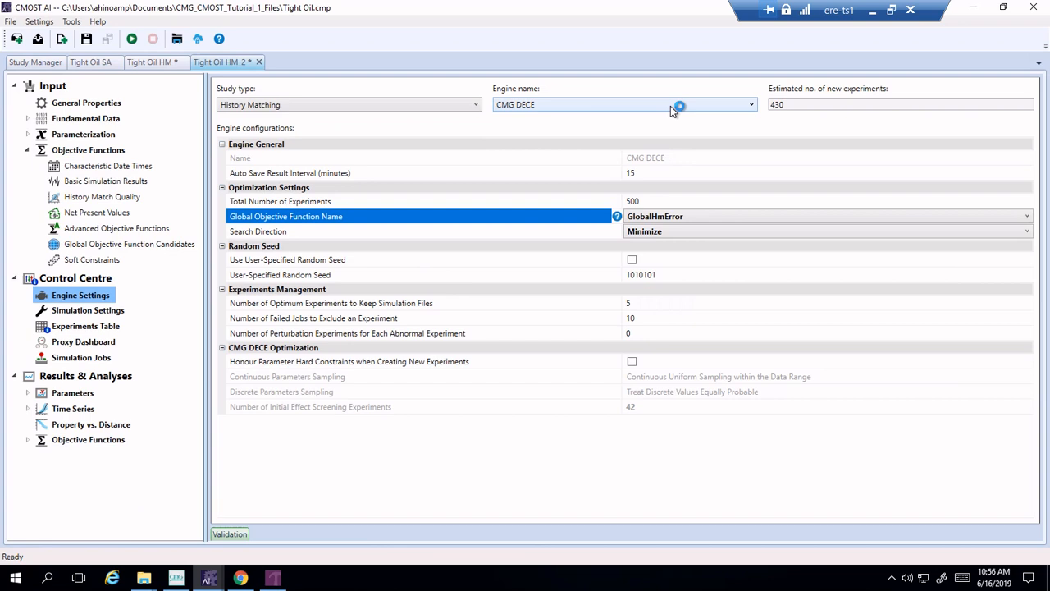
pyautogui.click(746, 105)
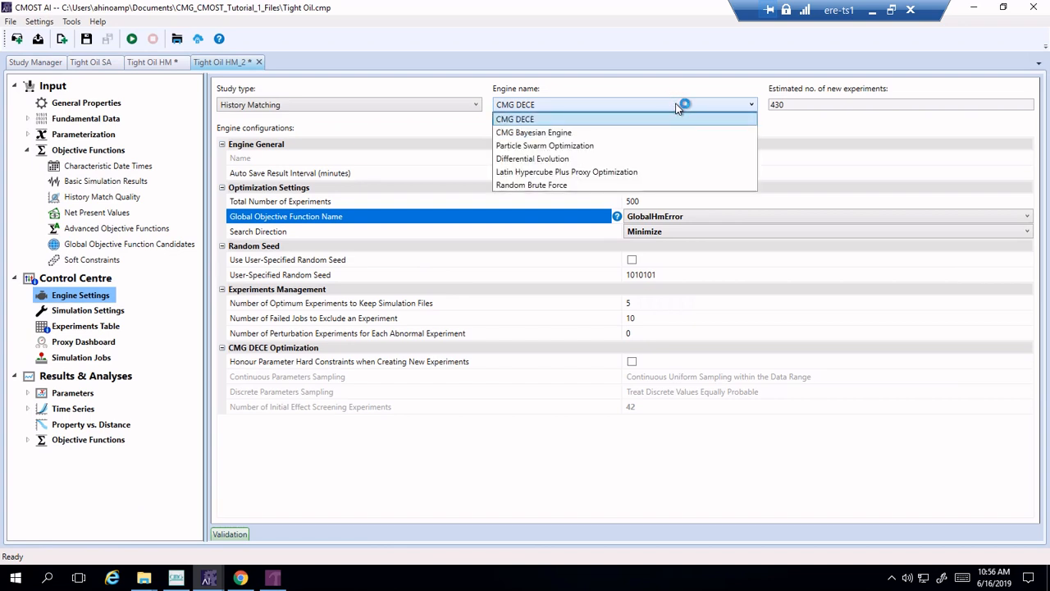
pyautogui.moveTo(656, 184)
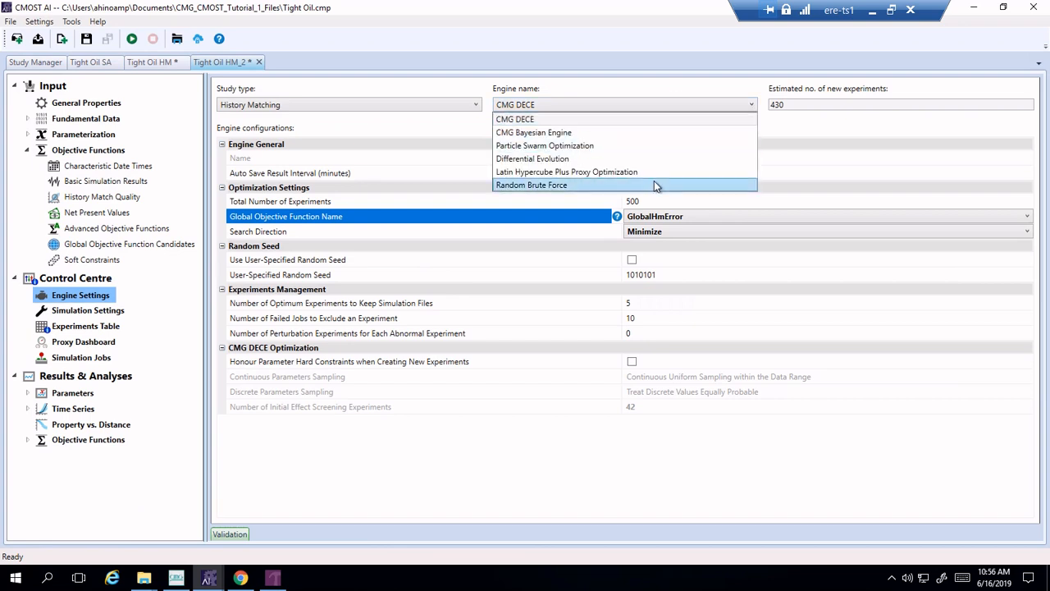
pyautogui.moveTo(664, 162)
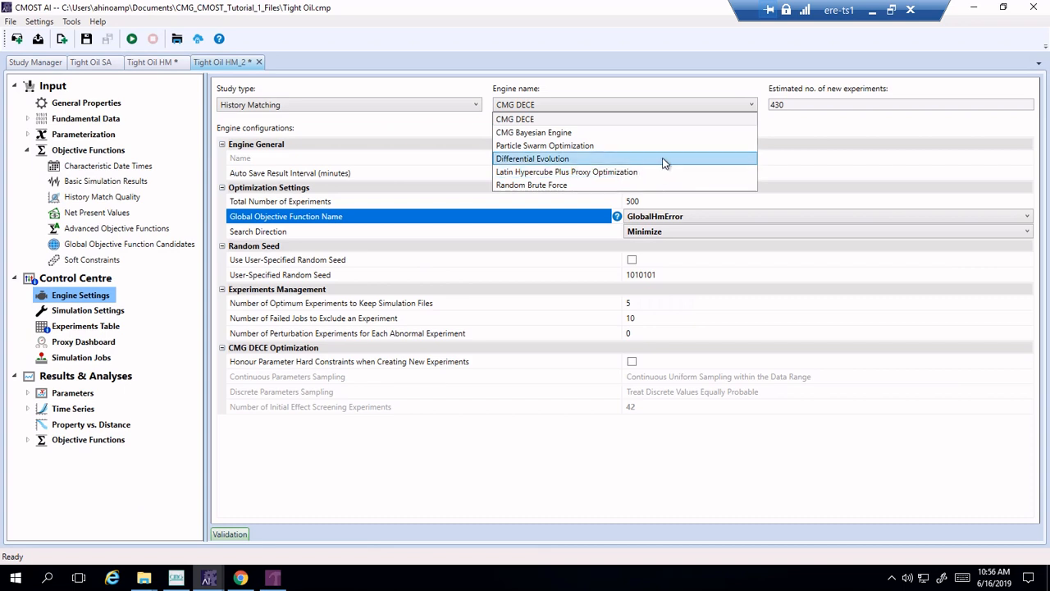
pyautogui.moveTo(679, 146)
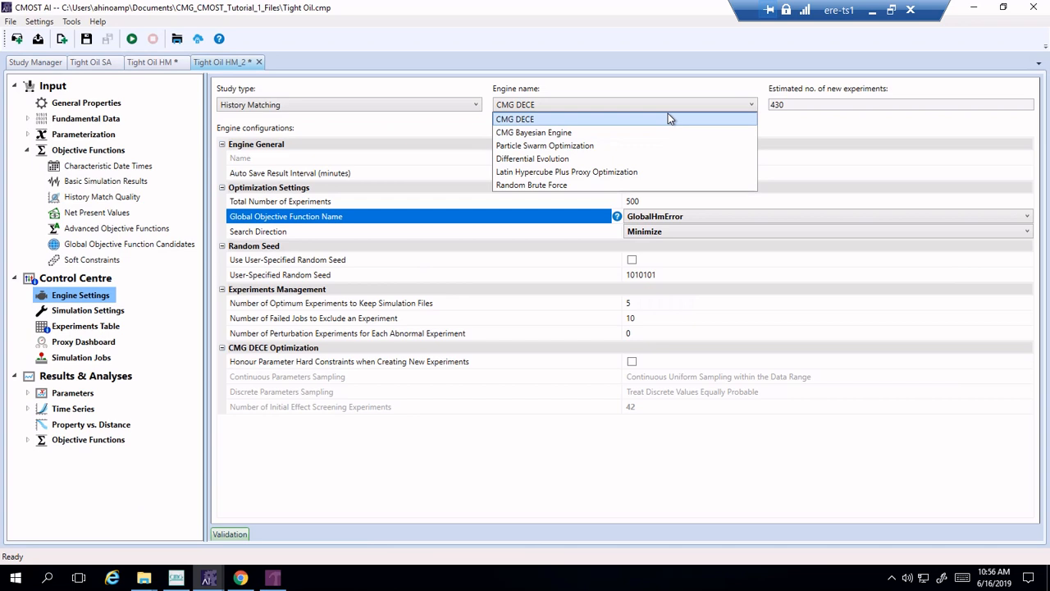
pyautogui.moveTo(675, 87)
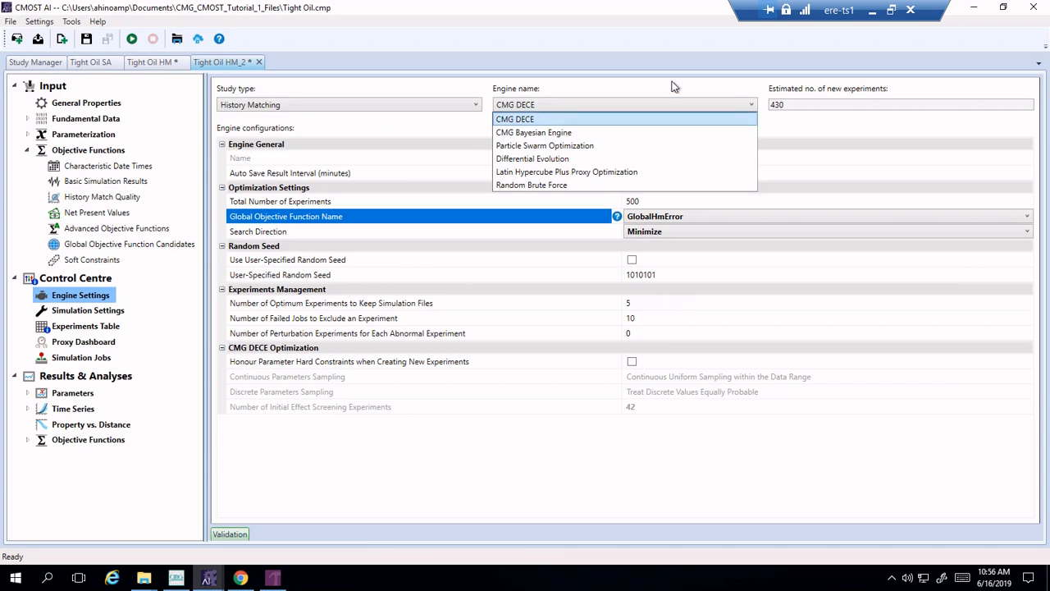
pyautogui.click(516, 119)
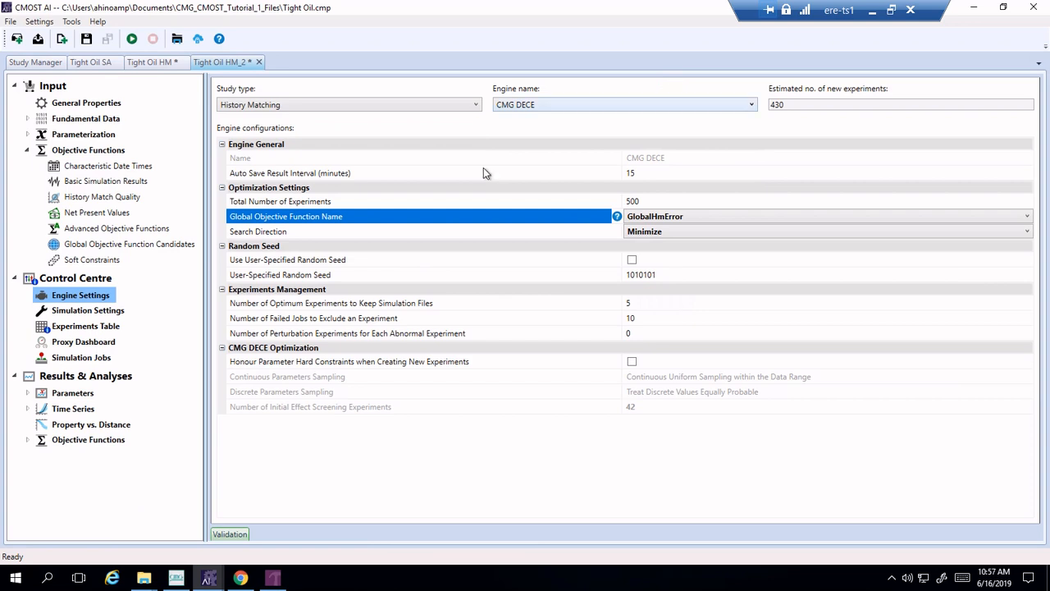
pyautogui.moveTo(158, 264)
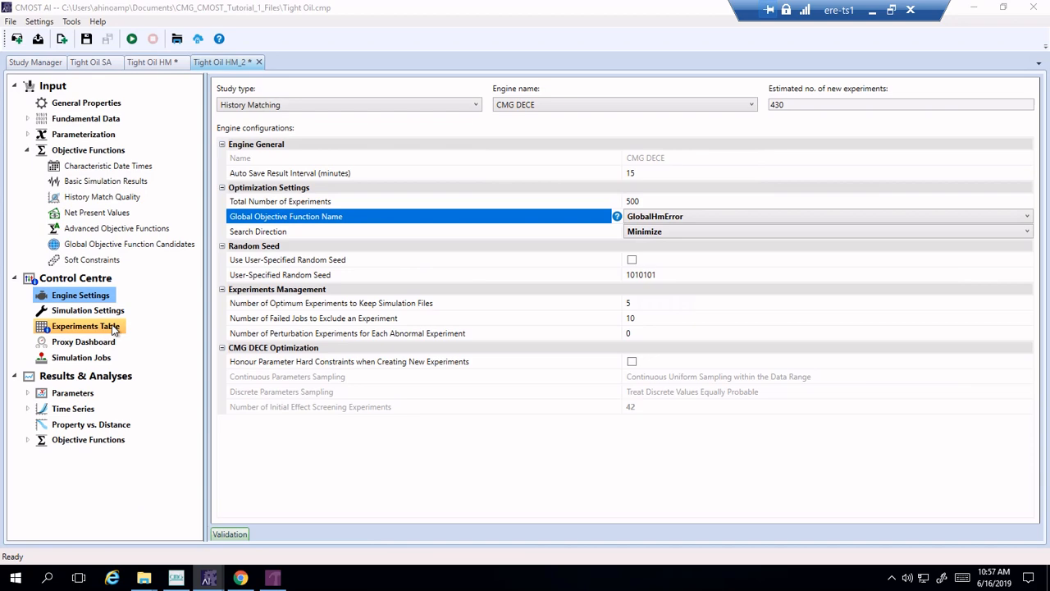
# Open the Experiments Table and scroll through the reused experiment rows.
pyautogui.click(86, 325)
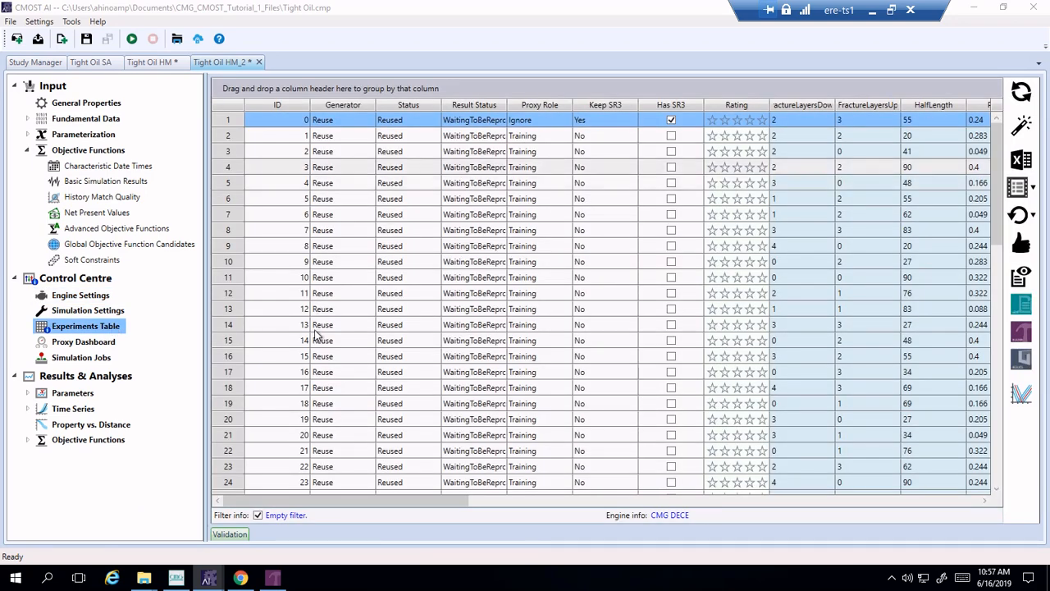
pyautogui.scroll(-3)
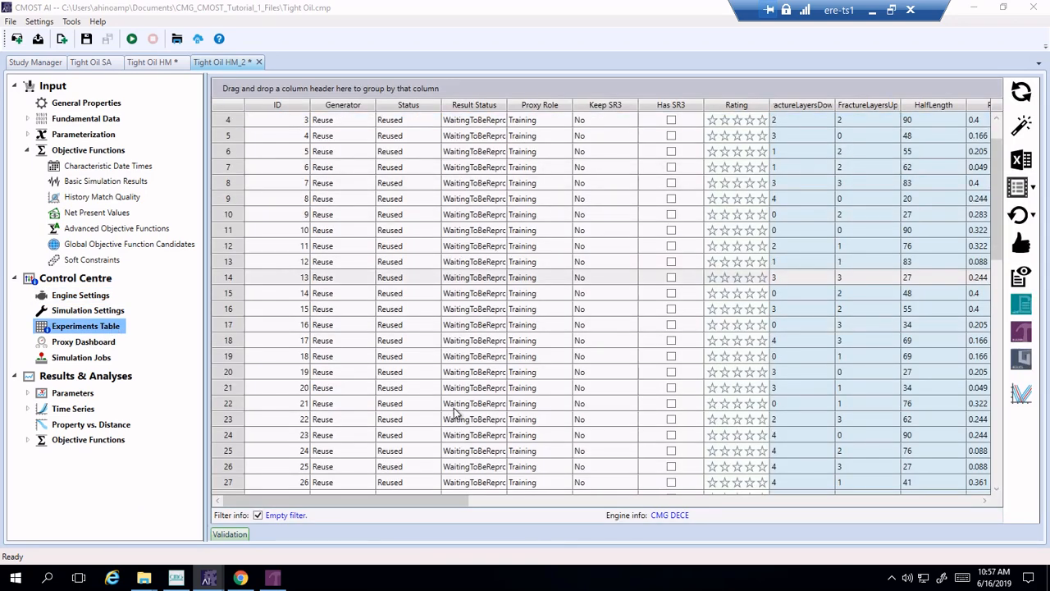
pyautogui.scroll(-3)
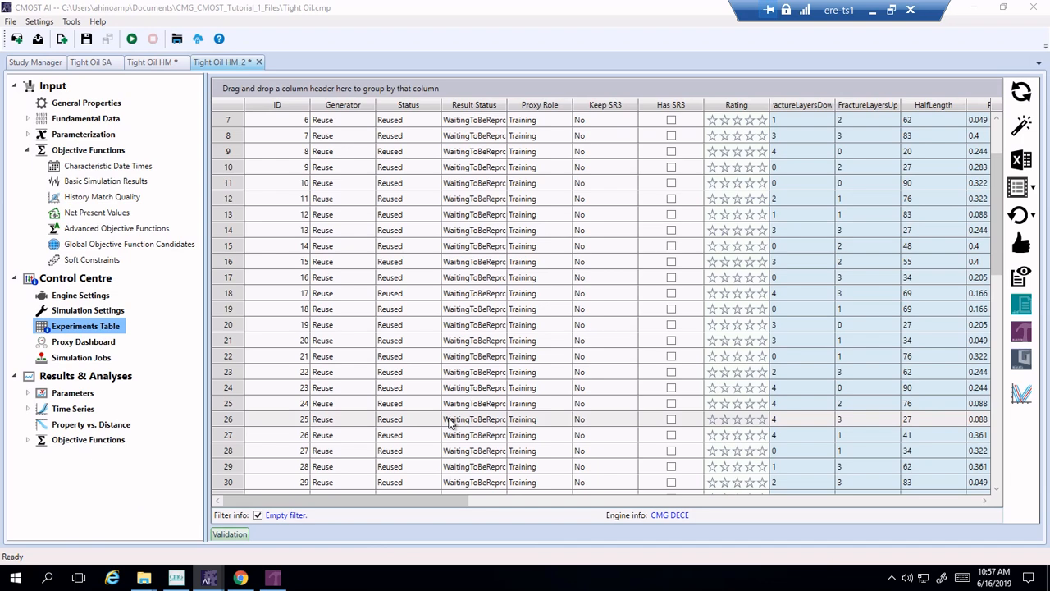
pyautogui.scroll(-3)
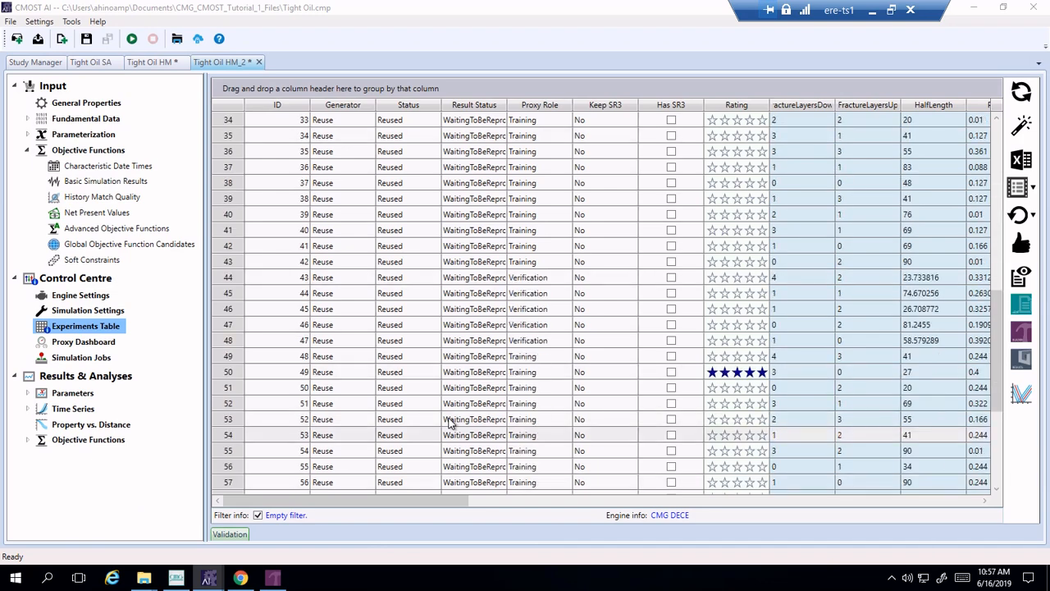
pyautogui.scroll(-3)
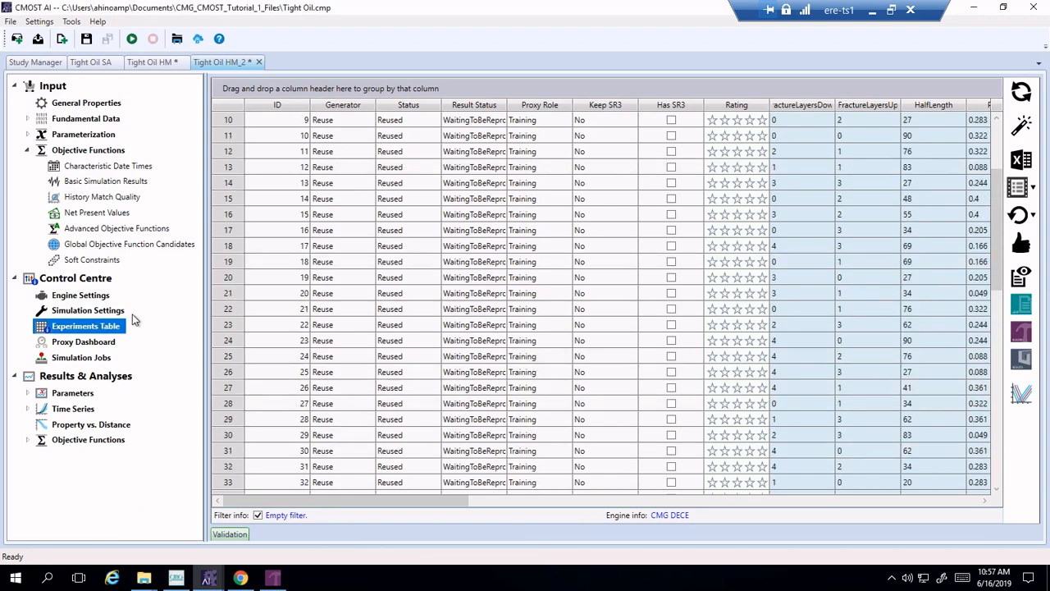
pyautogui.moveTo(87, 309)
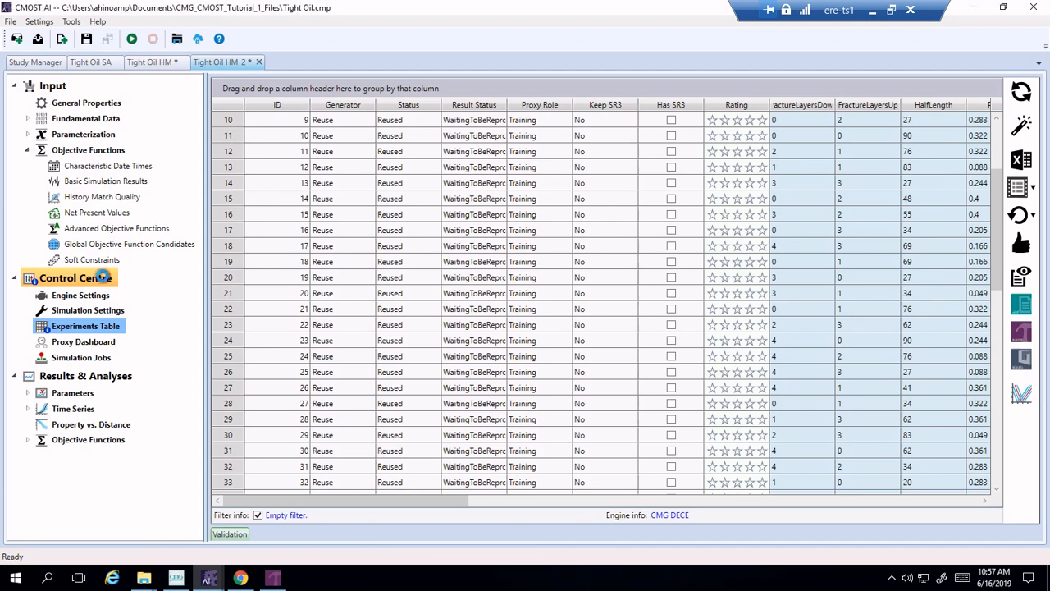
# Launch the CMG DECE engine on the local scheduler, then stop it while it plots GlobalHmError.
pyautogui.click(80, 295)
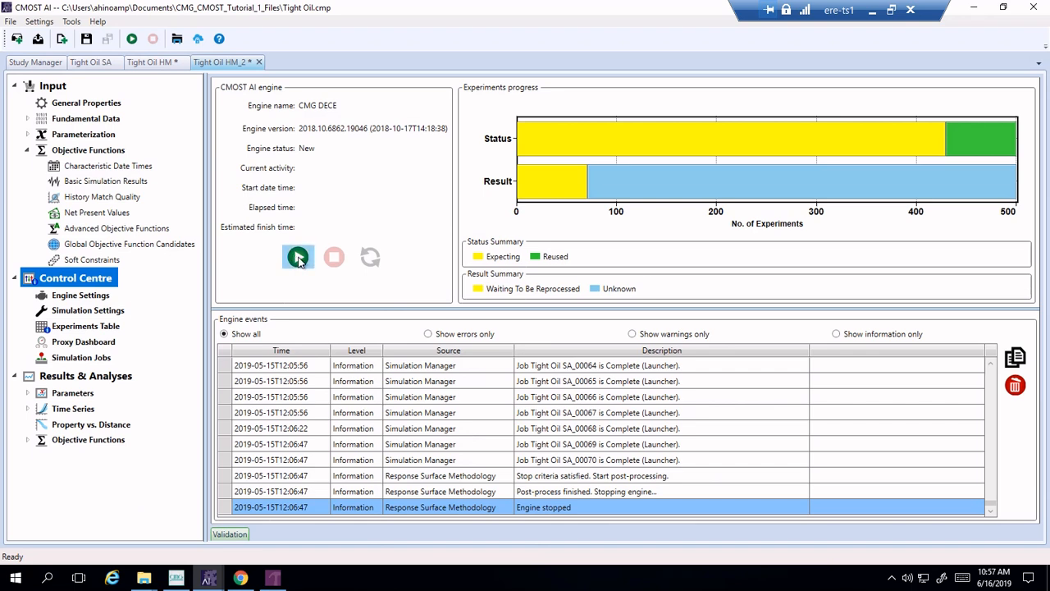
pyautogui.click(298, 257)
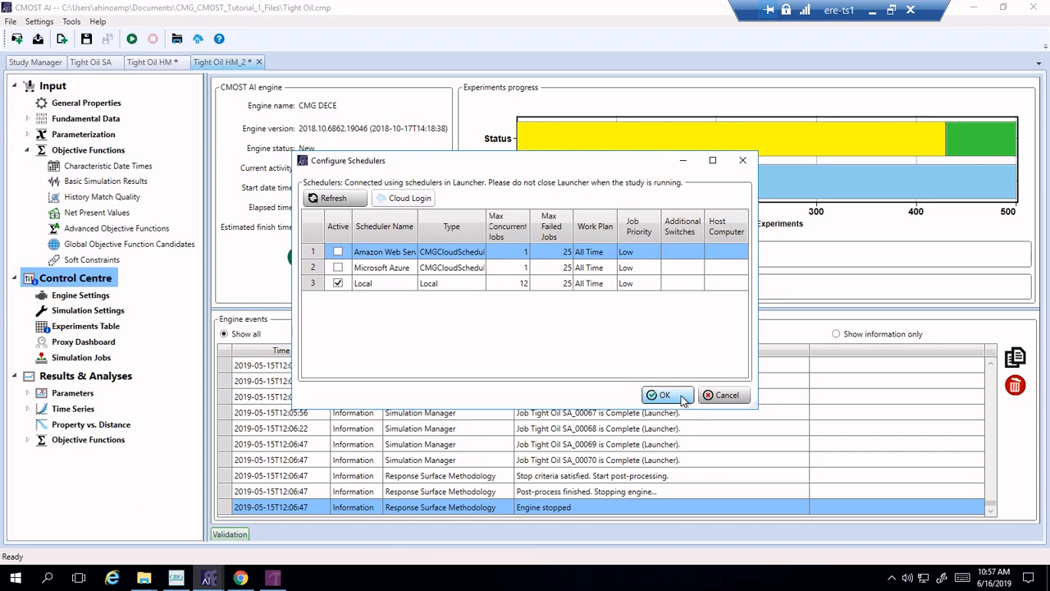
pyautogui.click(664, 394)
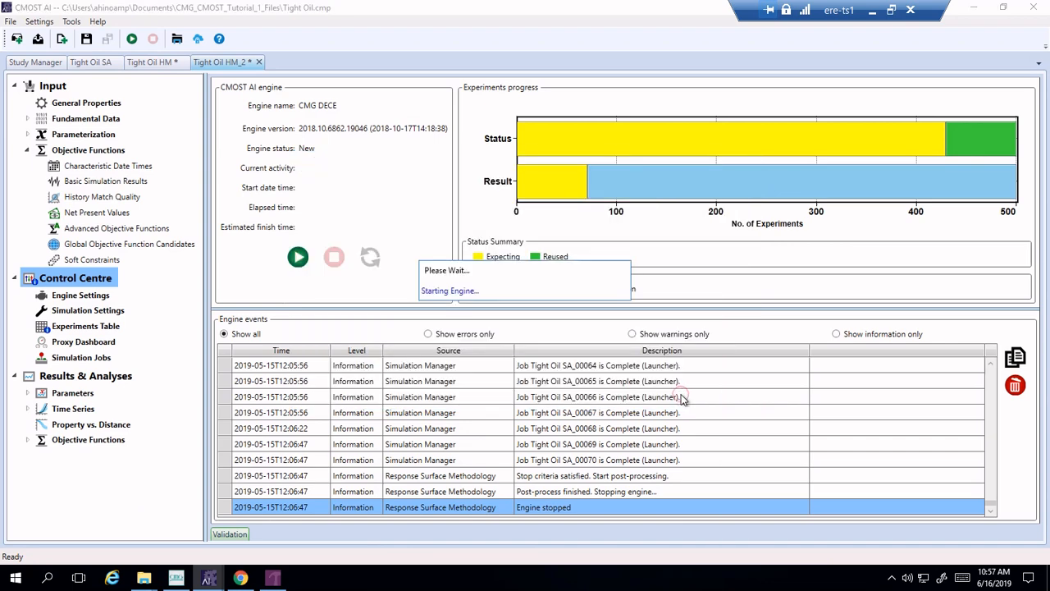
pyautogui.click(298, 257)
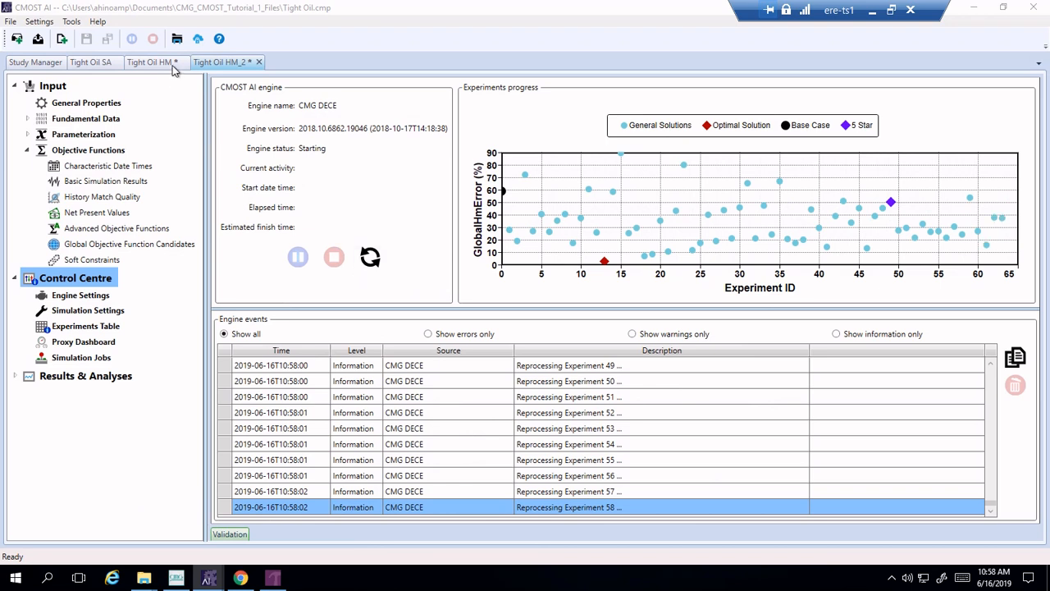
pyautogui.click(152, 62)
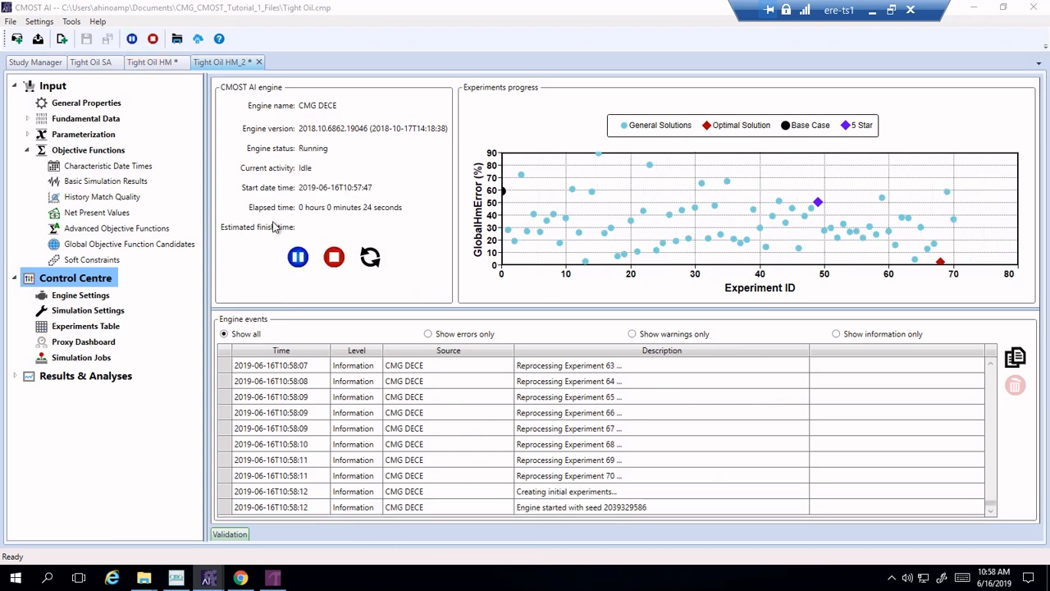
pyautogui.click(334, 257)
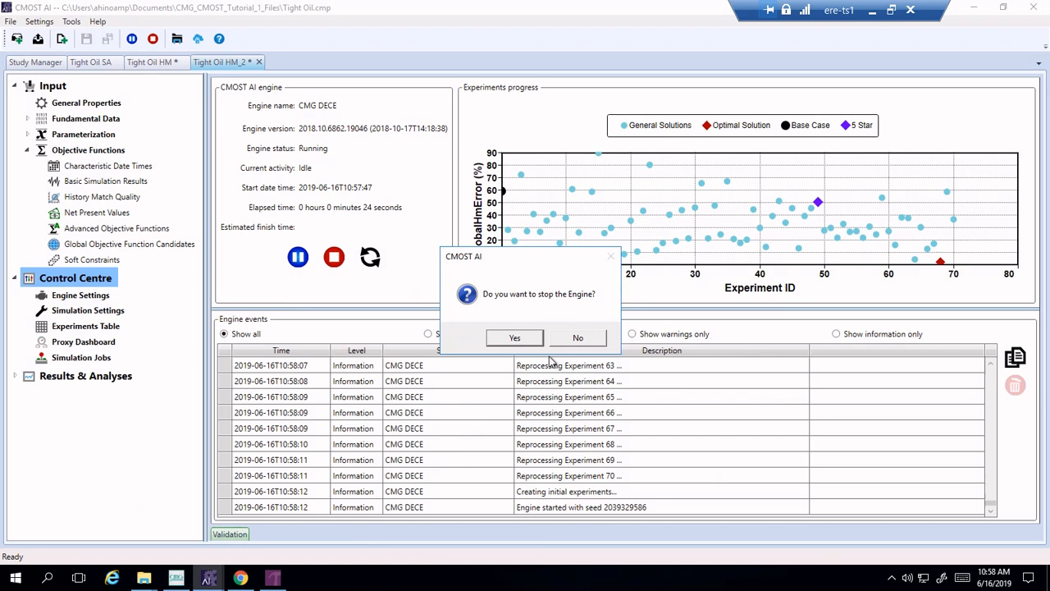
# Confirm stopping the engine and killing jobs, then view Tight Oil HM's cumulative gas plot.
pyautogui.click(514, 337)
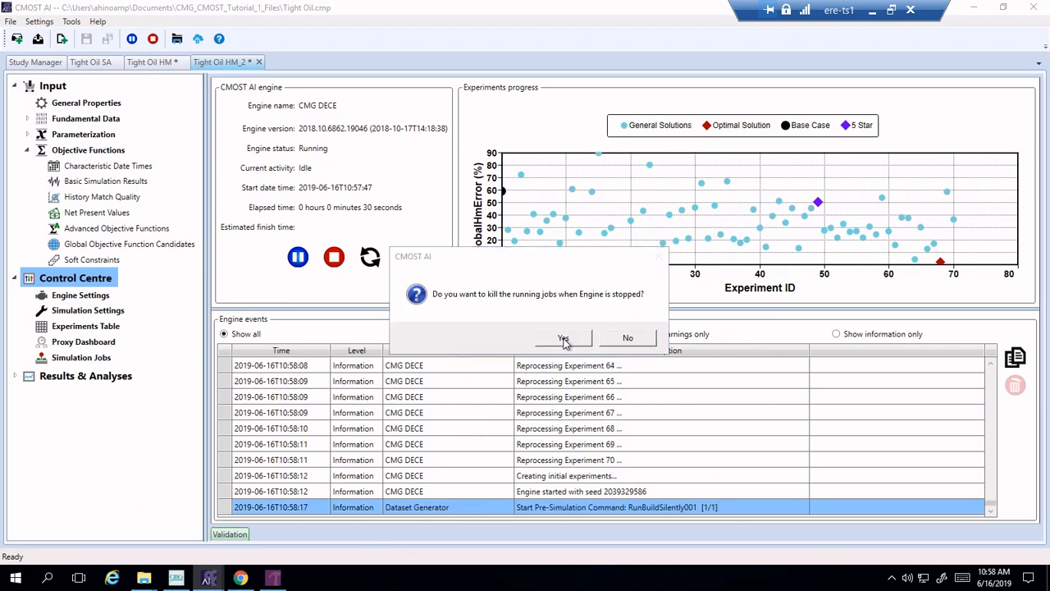
pyautogui.click(563, 338)
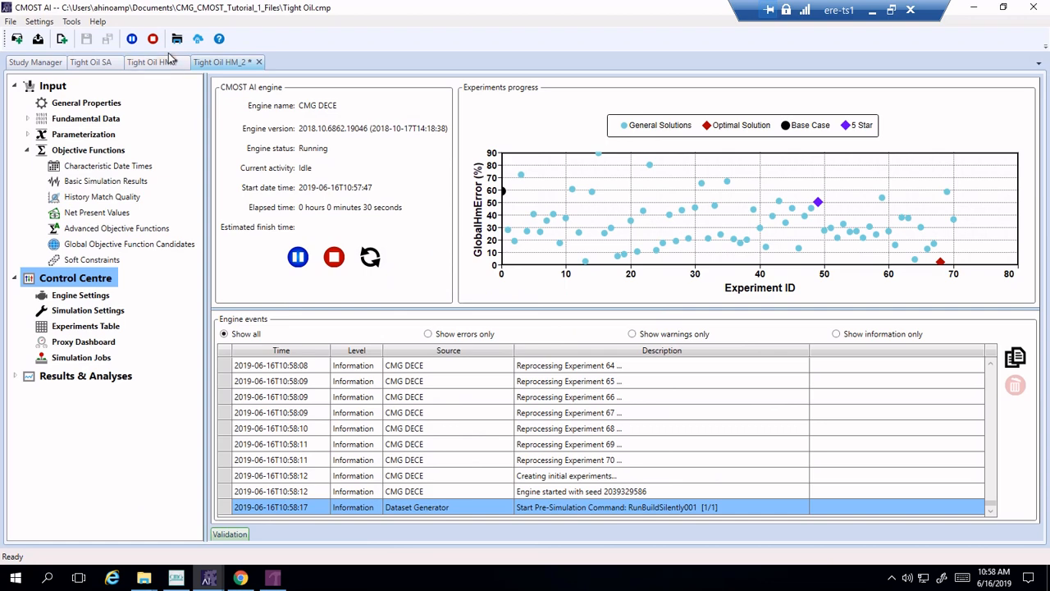
pyautogui.click(151, 61)
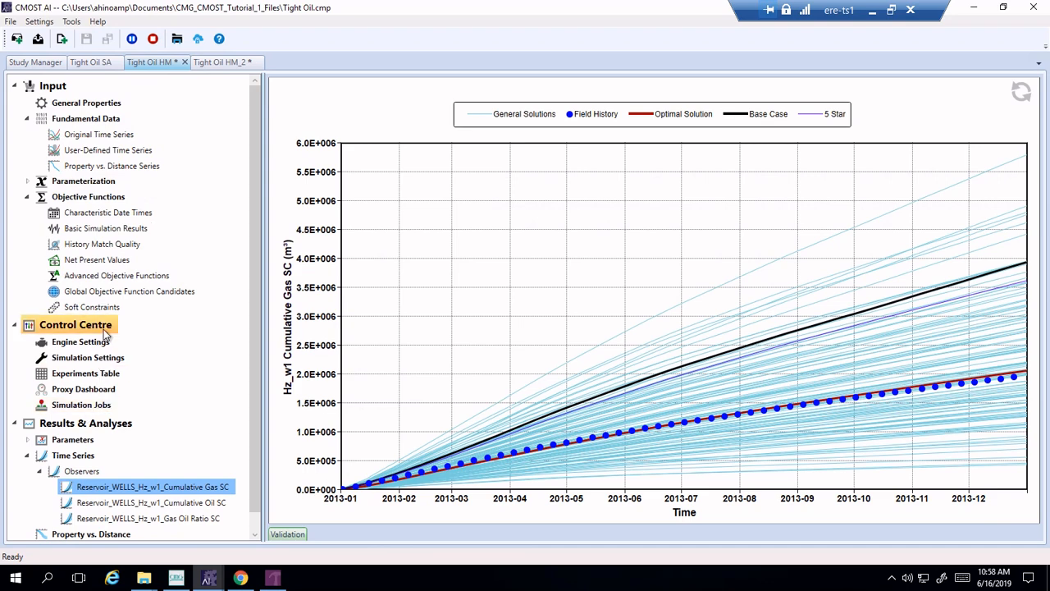
pyautogui.click(75, 323)
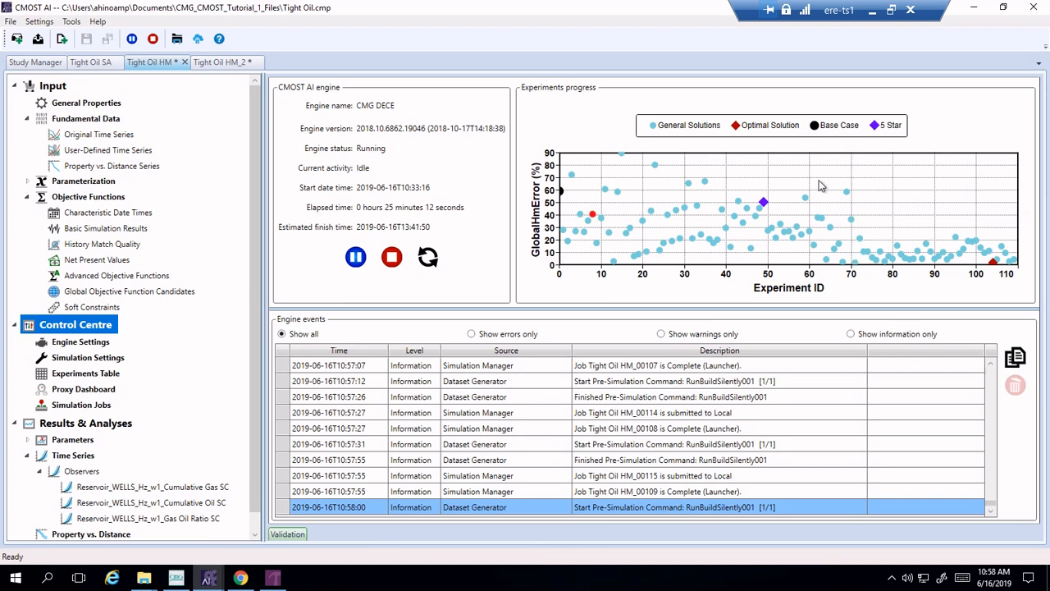
pyautogui.moveTo(689, 258)
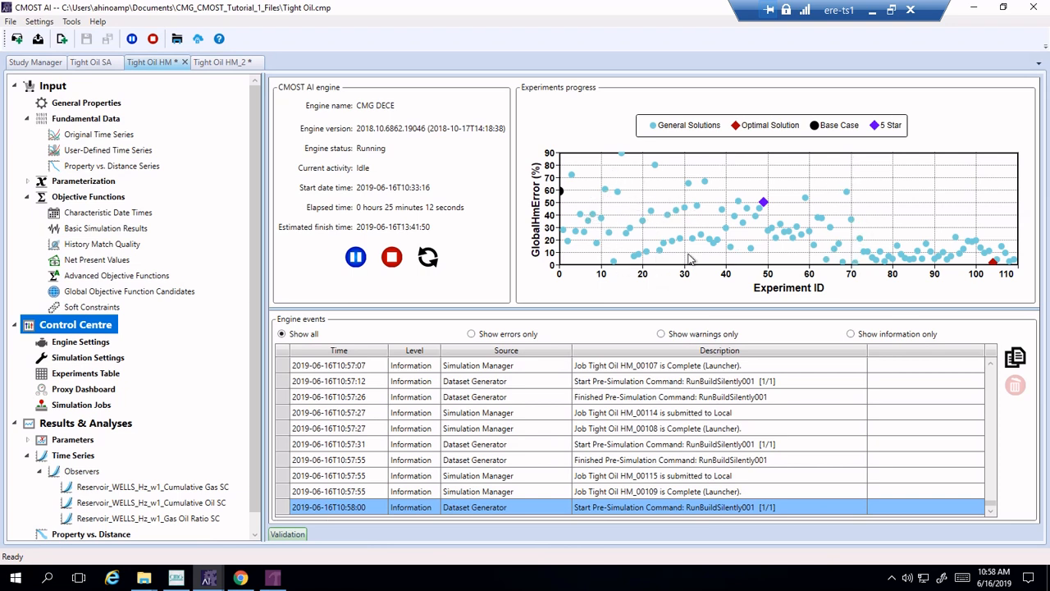
pyautogui.moveTo(800, 255)
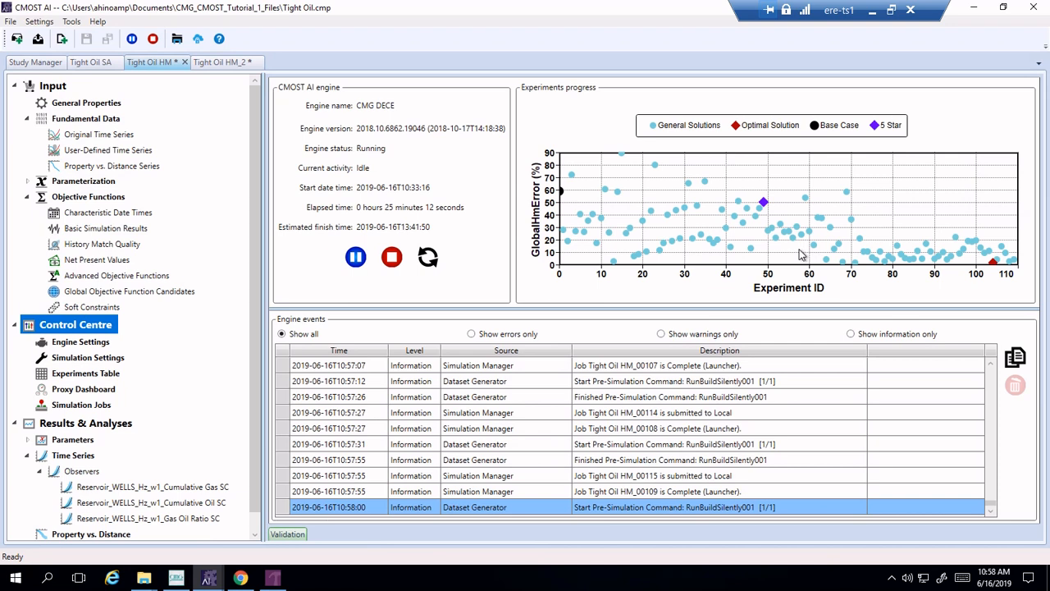
pyautogui.moveTo(817, 243)
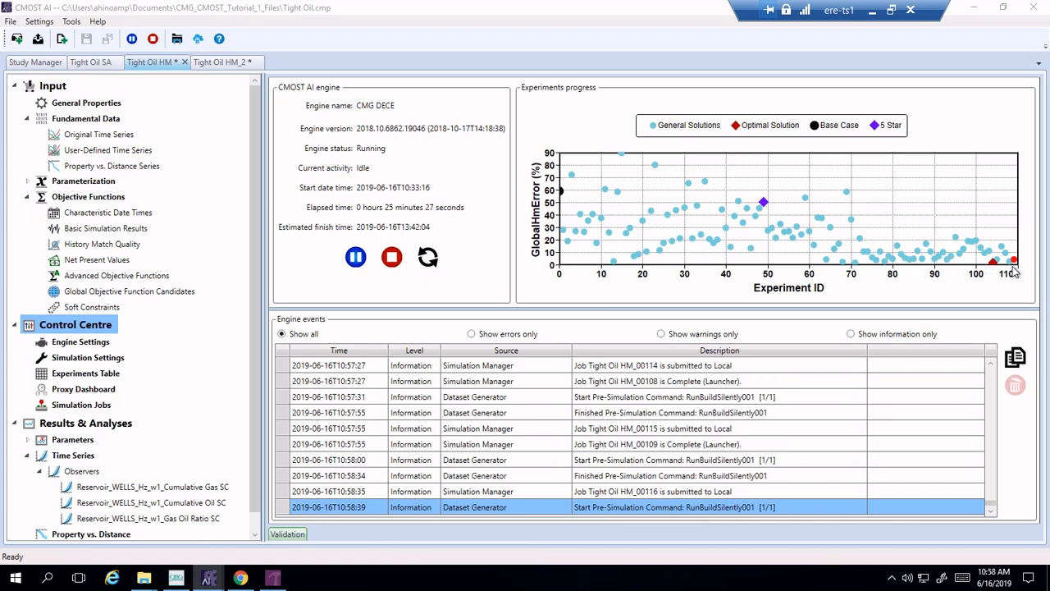
pyautogui.moveTo(849, 256)
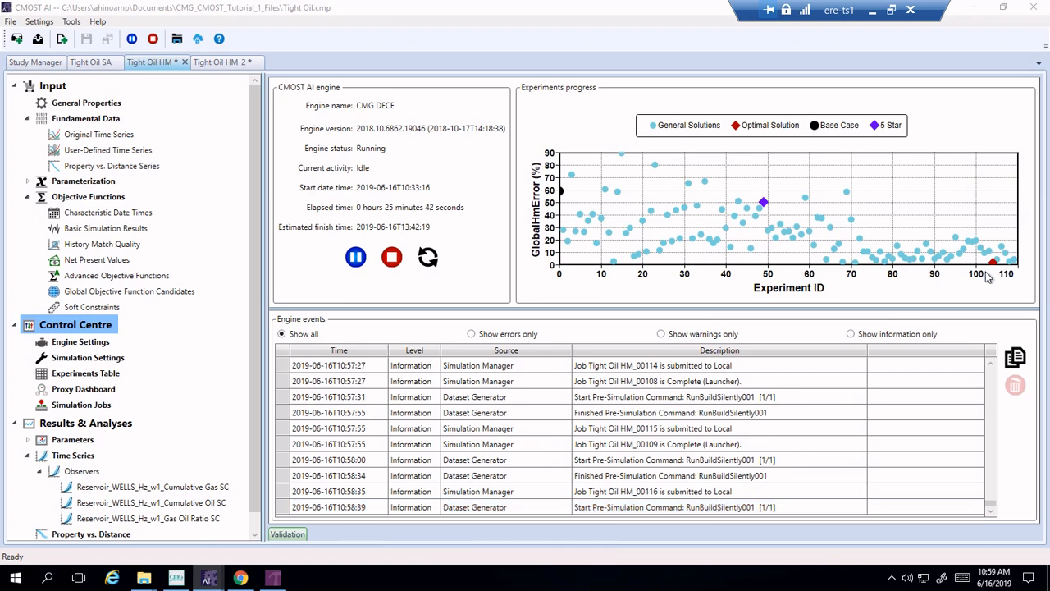
pyautogui.moveTo(890, 250)
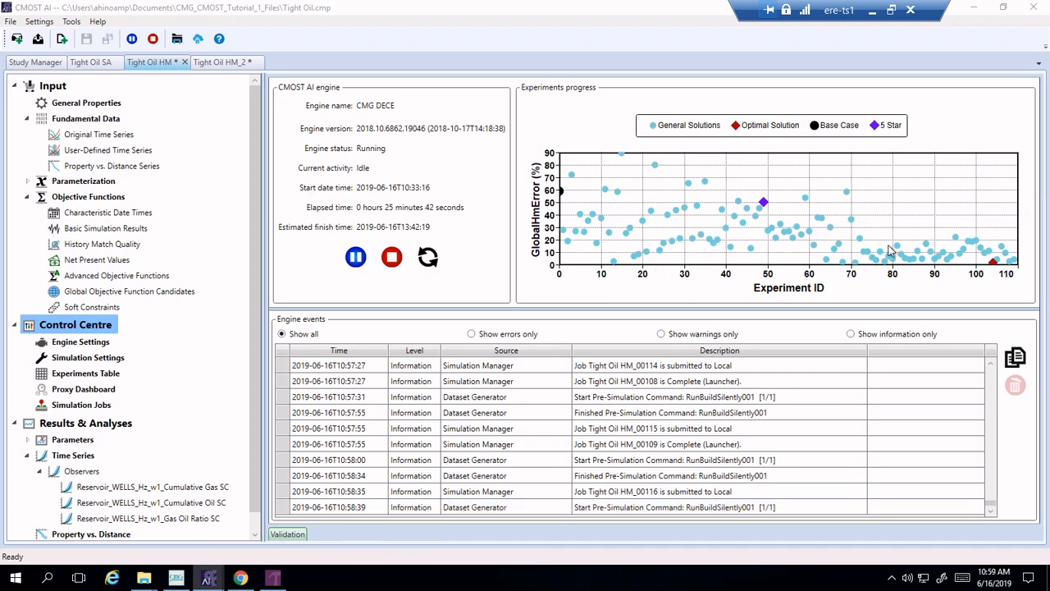
pyautogui.moveTo(113, 409)
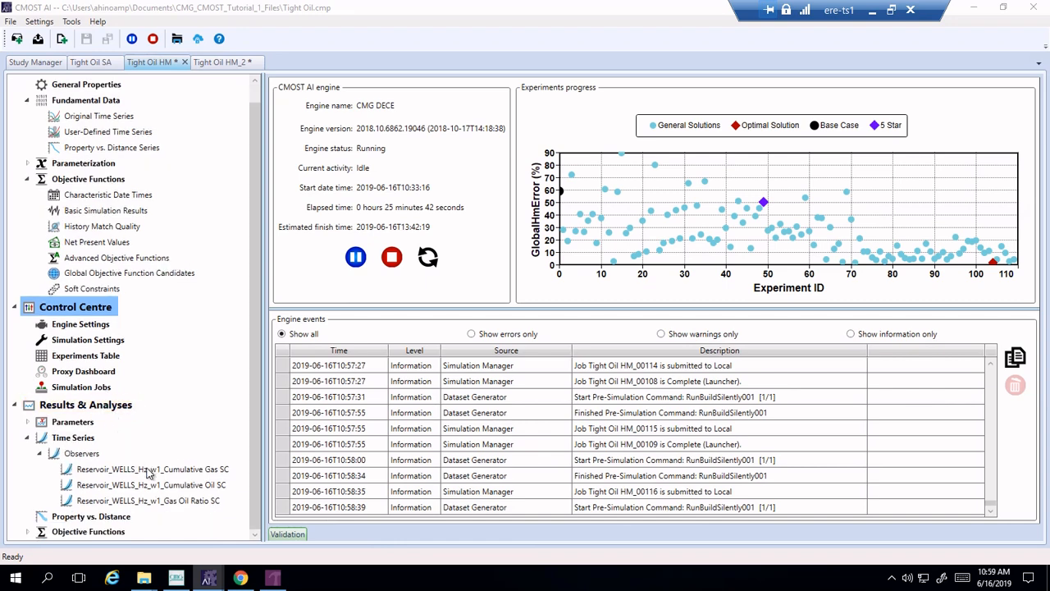
pyautogui.moveTo(87, 427)
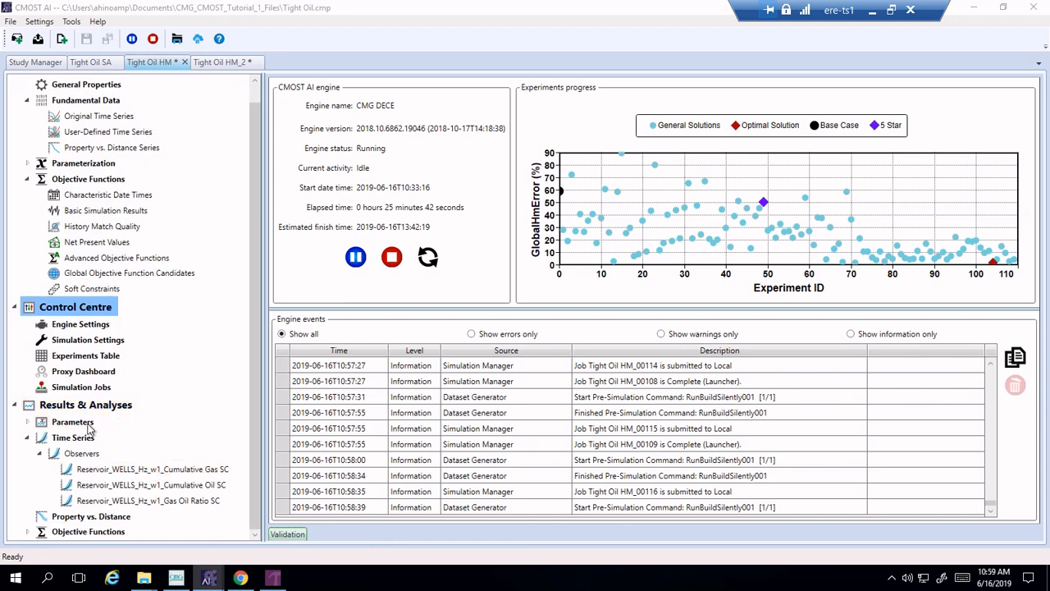
# Show Hz_w1's Cumulative Gas SC, Cumulative Oil SC and Gas Oil Ratio SC history-match plots.
pyautogui.click(152, 470)
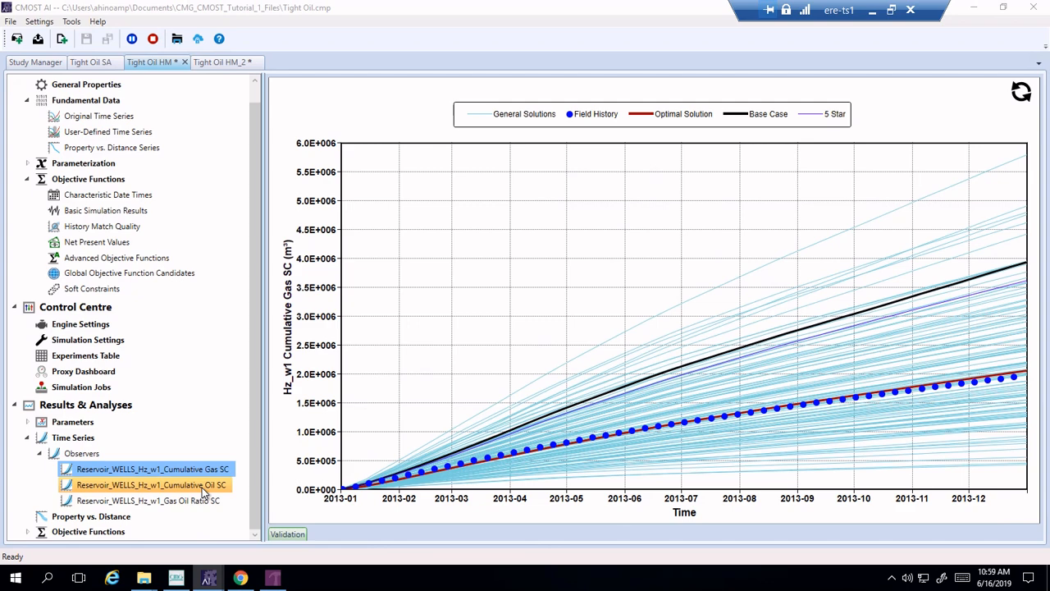
pyautogui.click(151, 484)
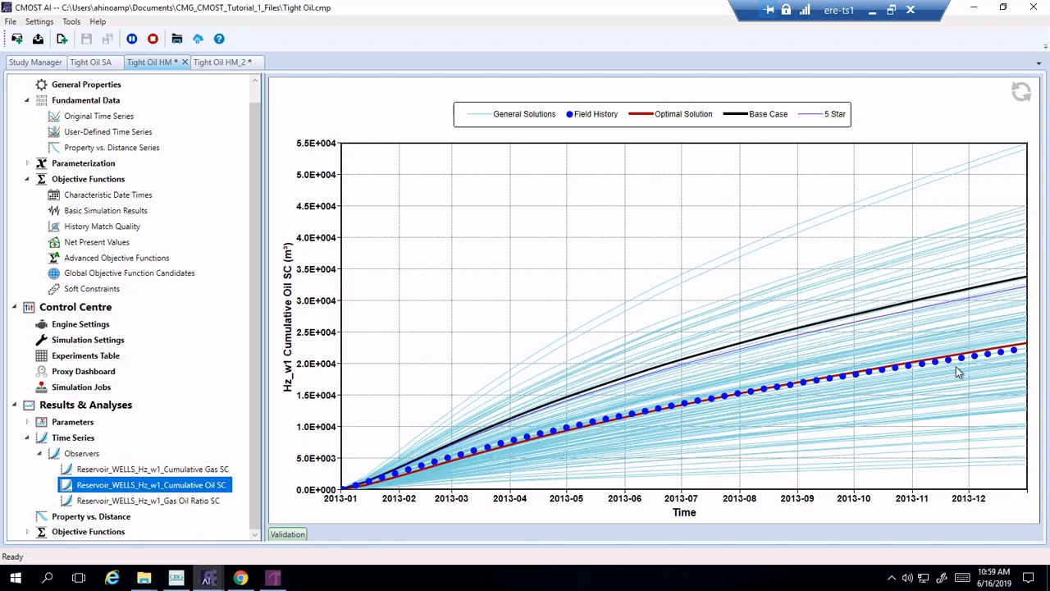
pyautogui.moveTo(699, 377)
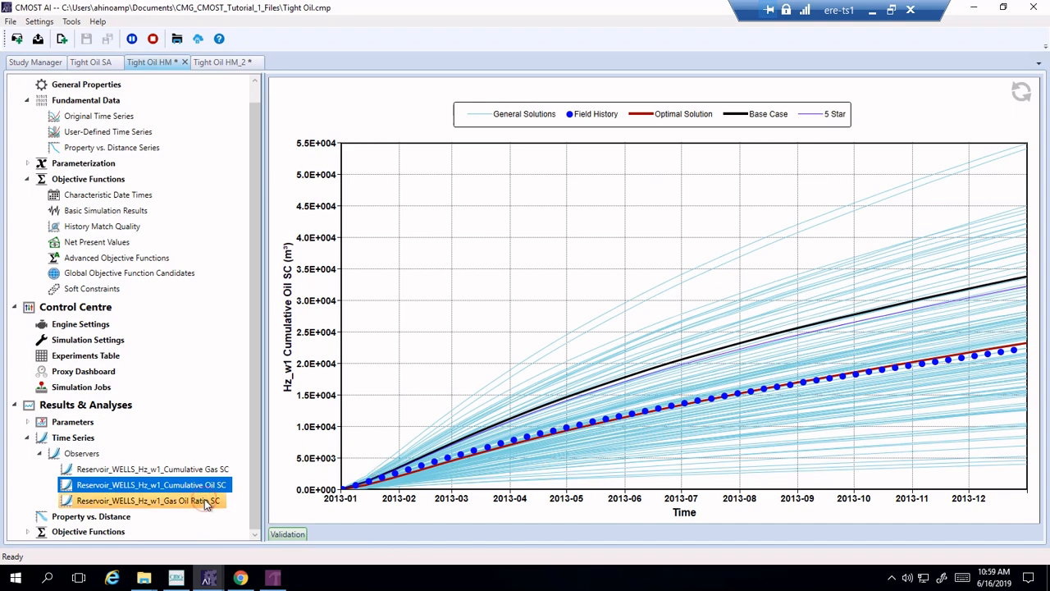
pyautogui.click(148, 500)
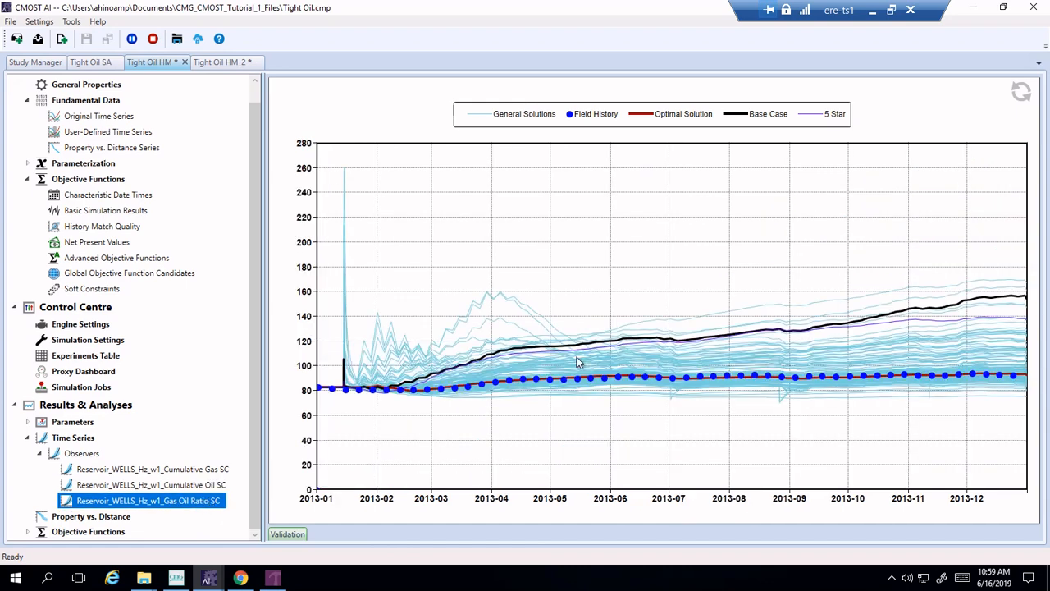
pyautogui.moveTo(782, 381)
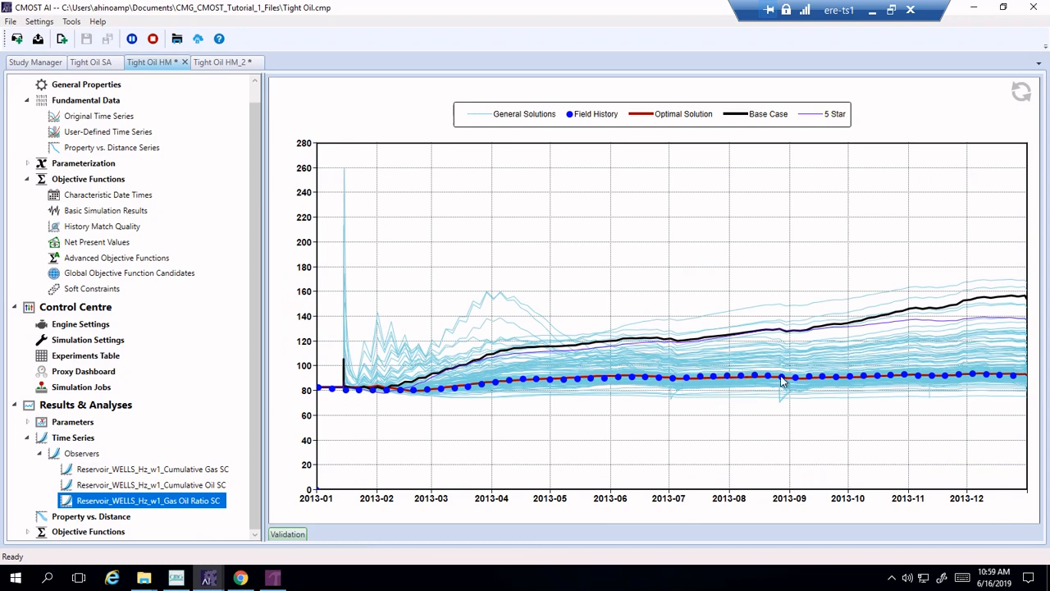
pyautogui.moveTo(310, 409)
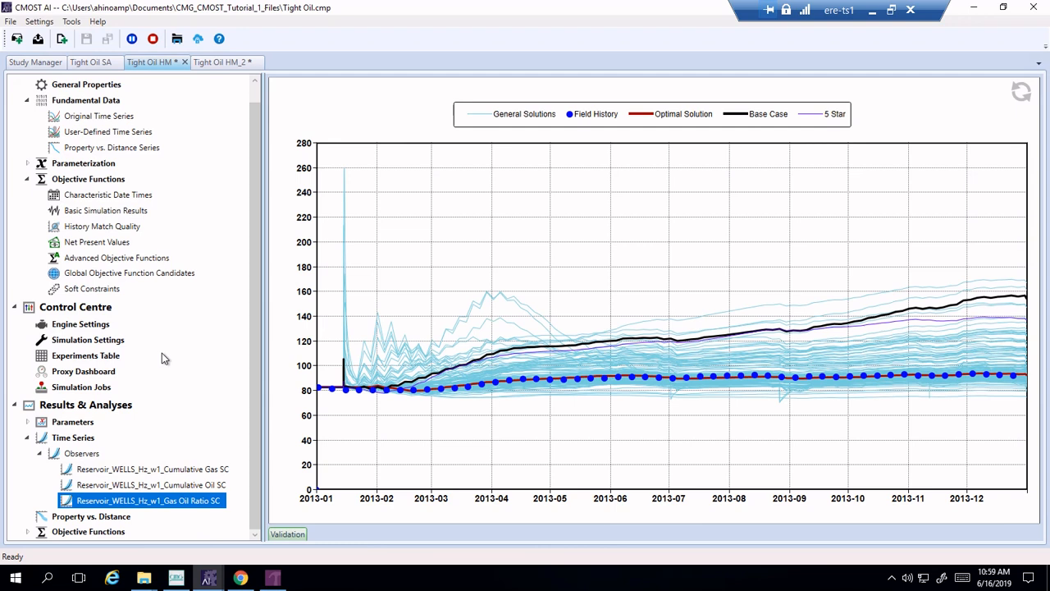
pyautogui.moveTo(492, 336)
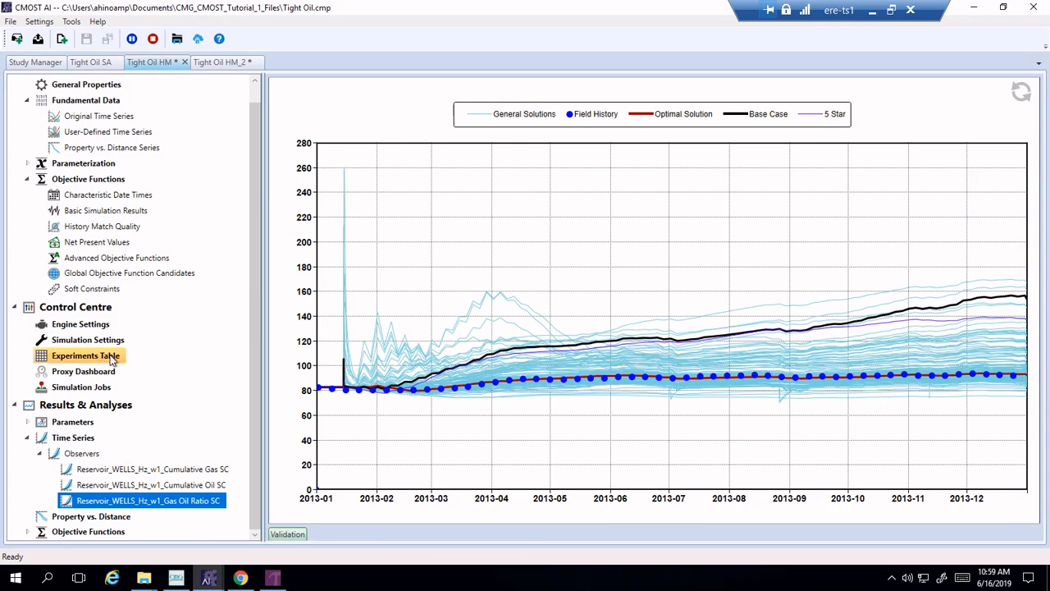
# Open the Experiments Table and sort it by the GlobalHmError column.
pyautogui.click(83, 355)
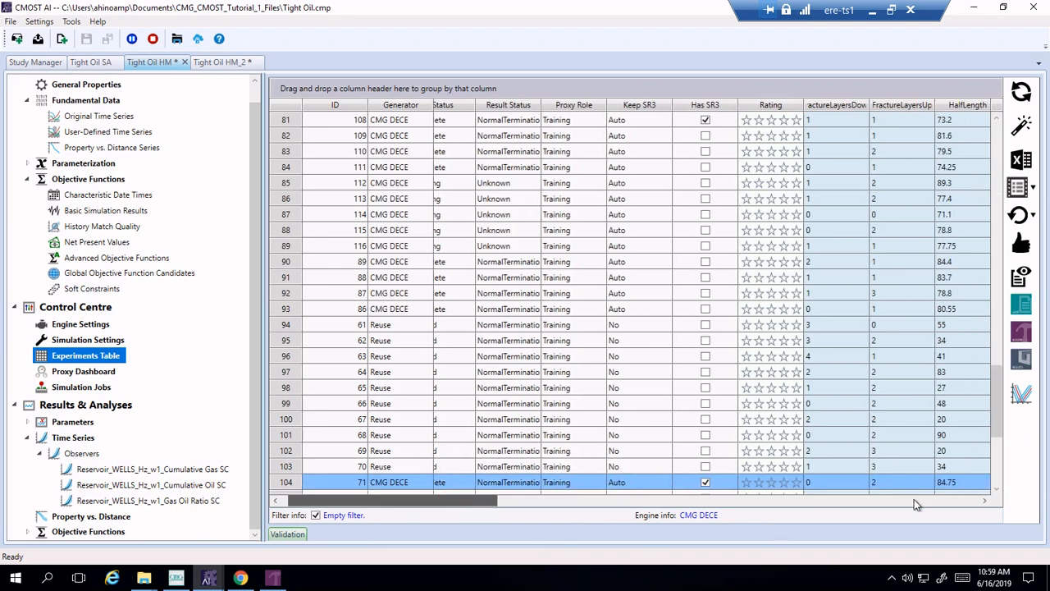
pyautogui.hscroll(3)
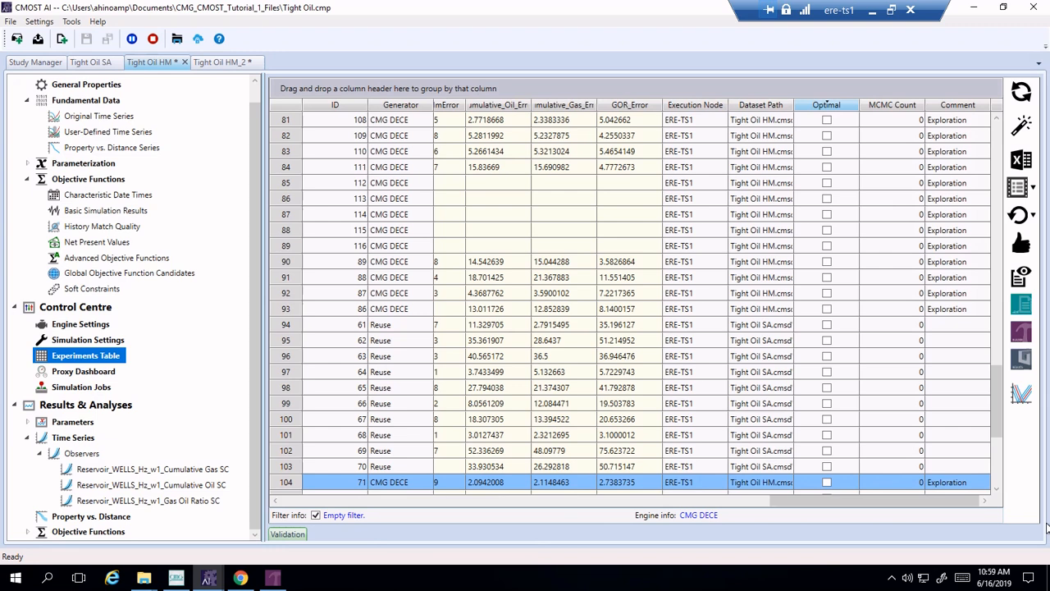
pyautogui.moveTo(694, 138)
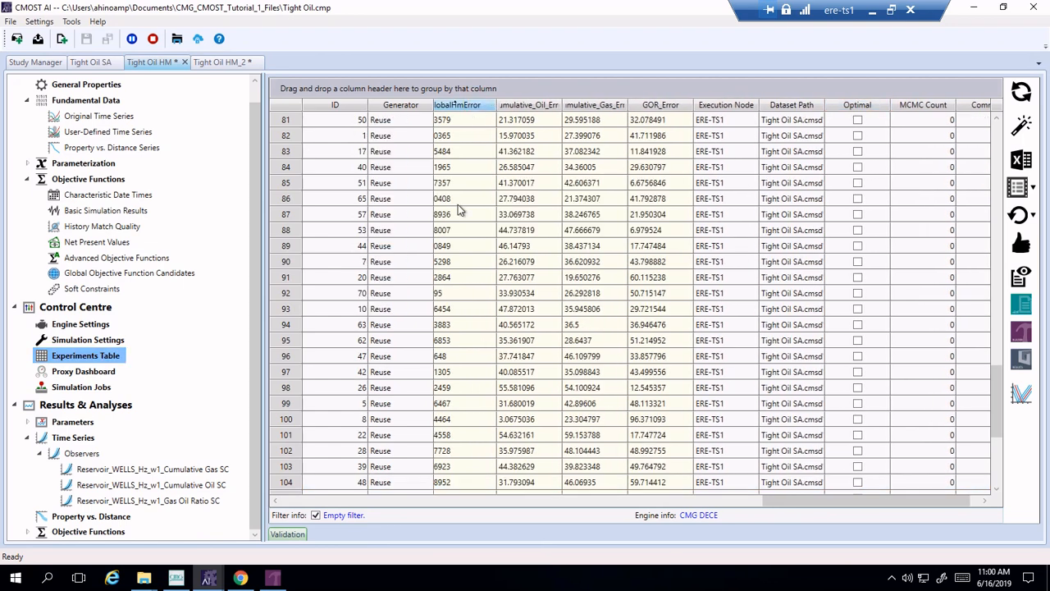
pyautogui.click(461, 105)
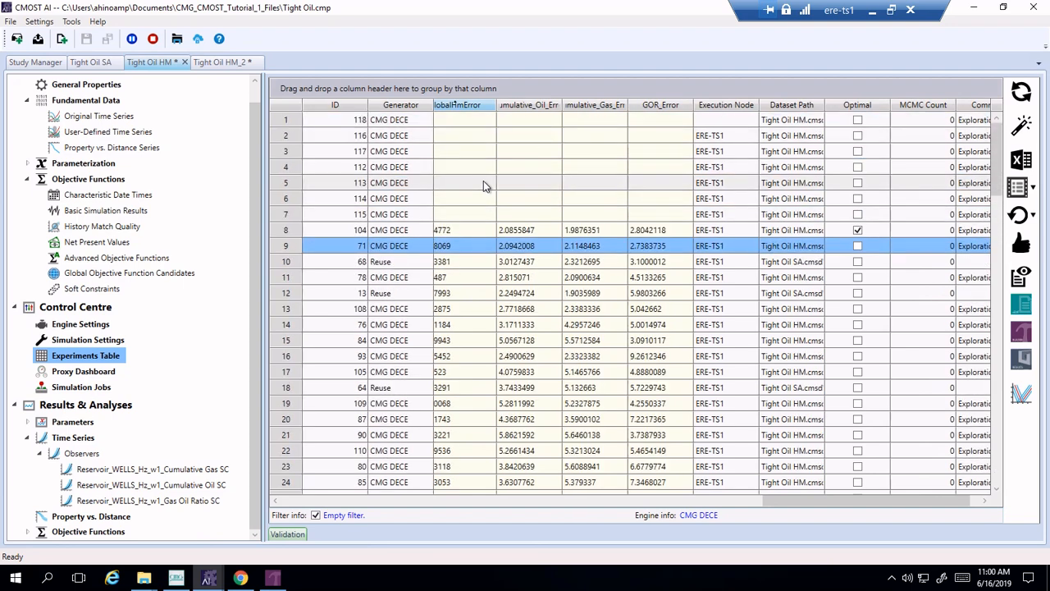
pyautogui.moveTo(479, 293)
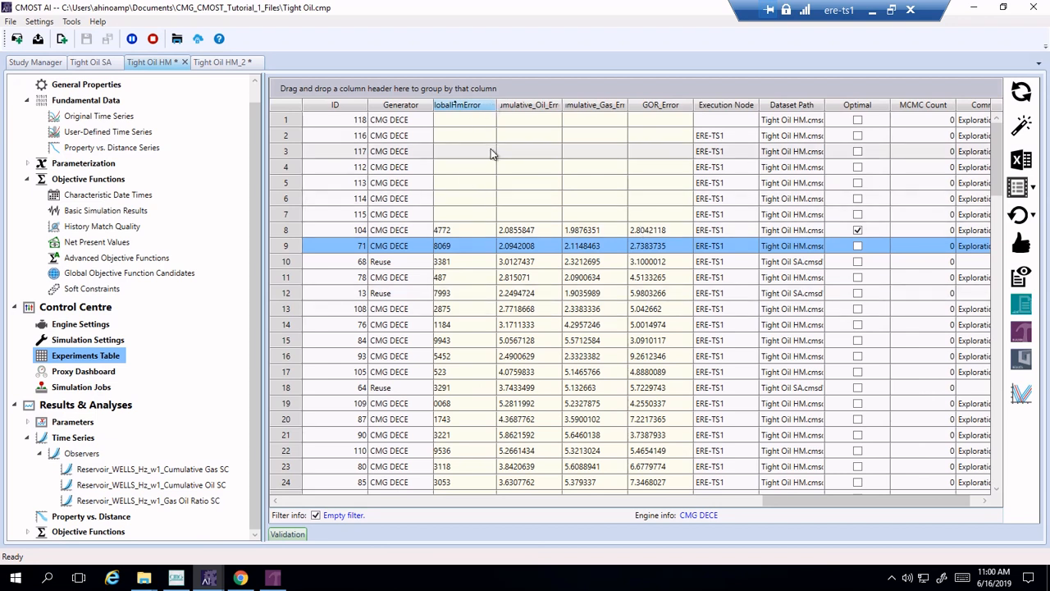
pyautogui.moveTo(629, 256)
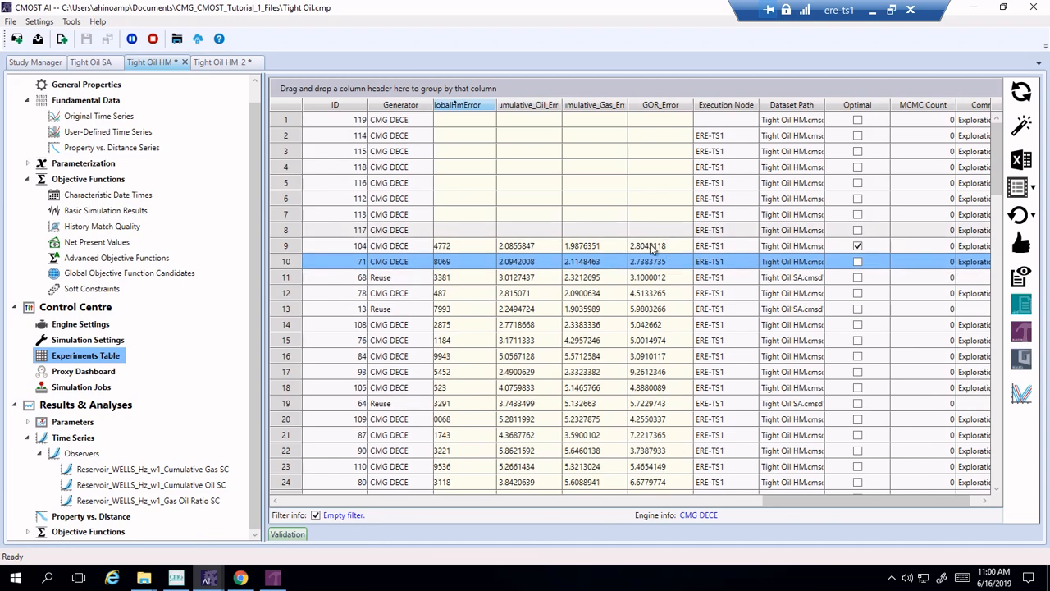
# Select experiment 104's row to view its HalfLength, PermH, PermV and kvkhratio values.
pyautogui.click(658, 246)
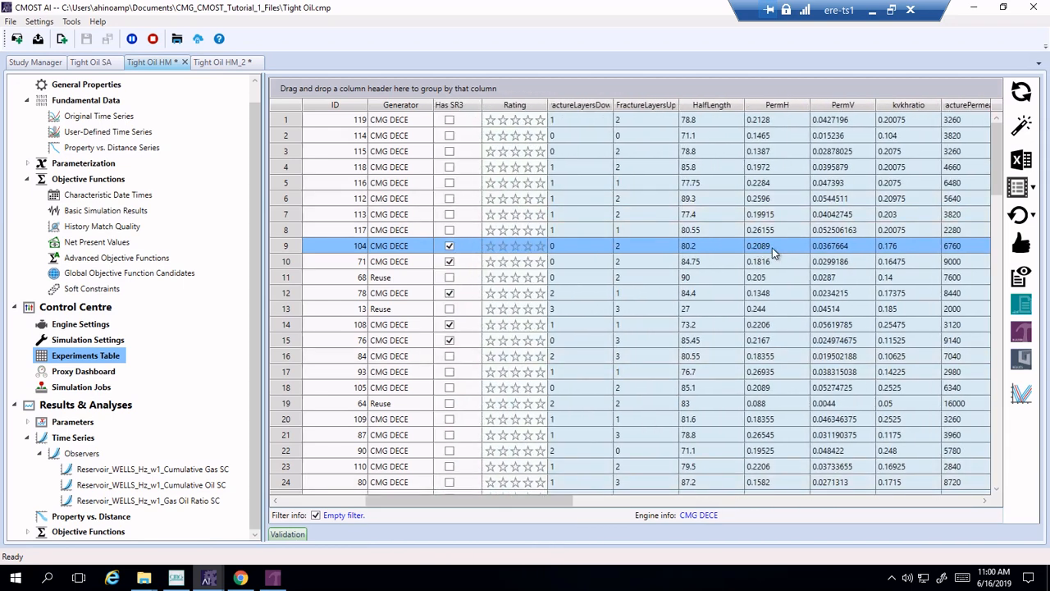
pyautogui.moveTo(800, 249)
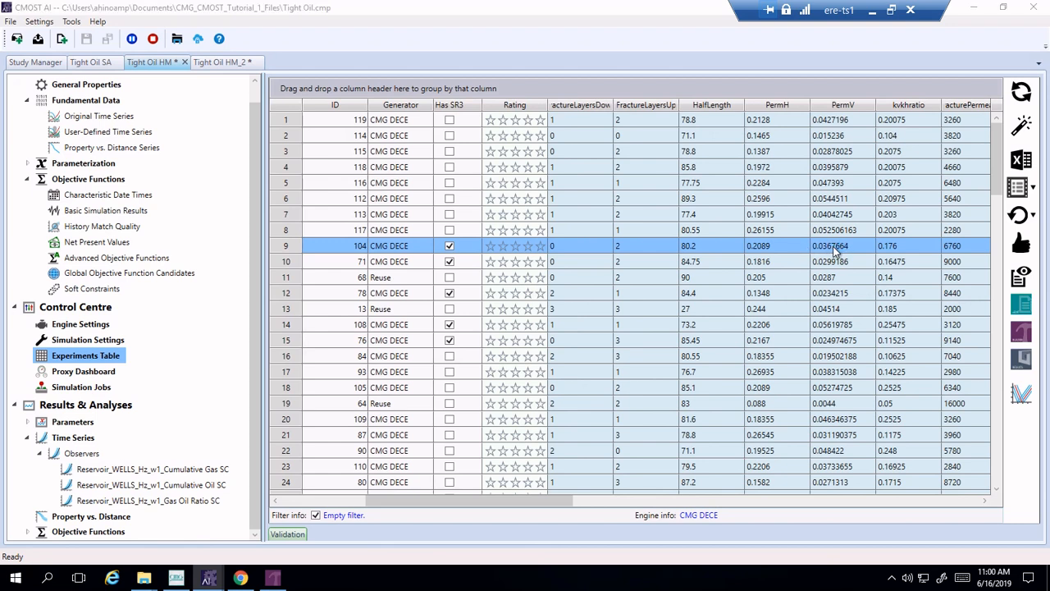
pyautogui.moveTo(898, 255)
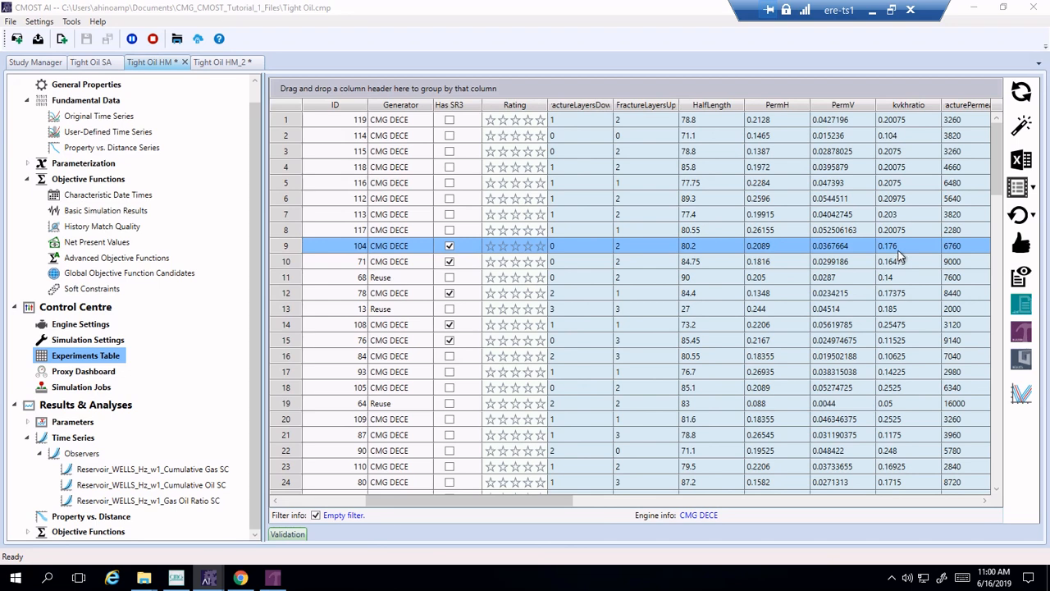
pyautogui.moveTo(799, 296)
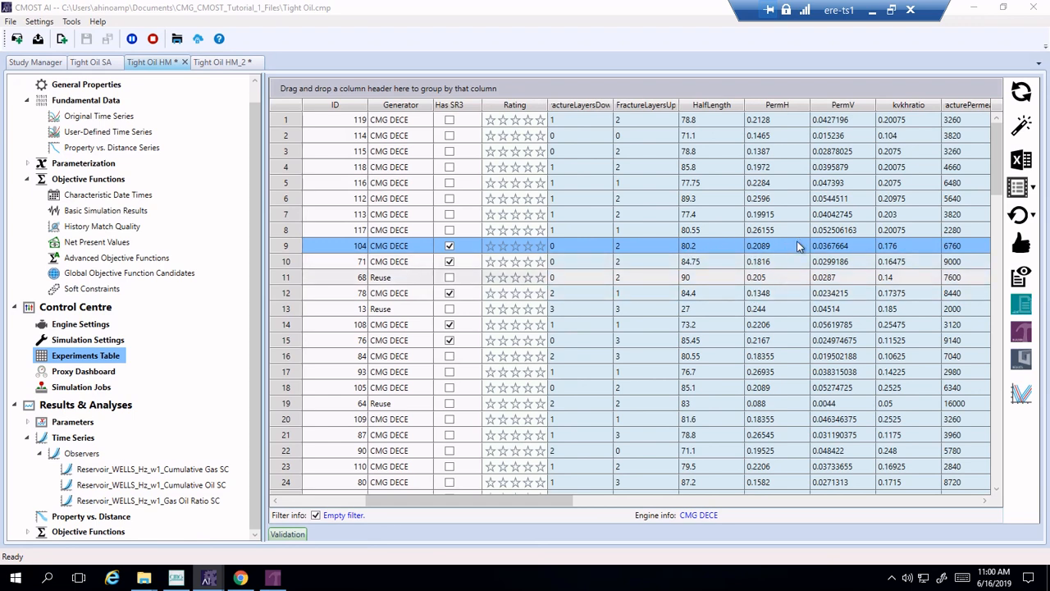
pyautogui.moveTo(785, 331)
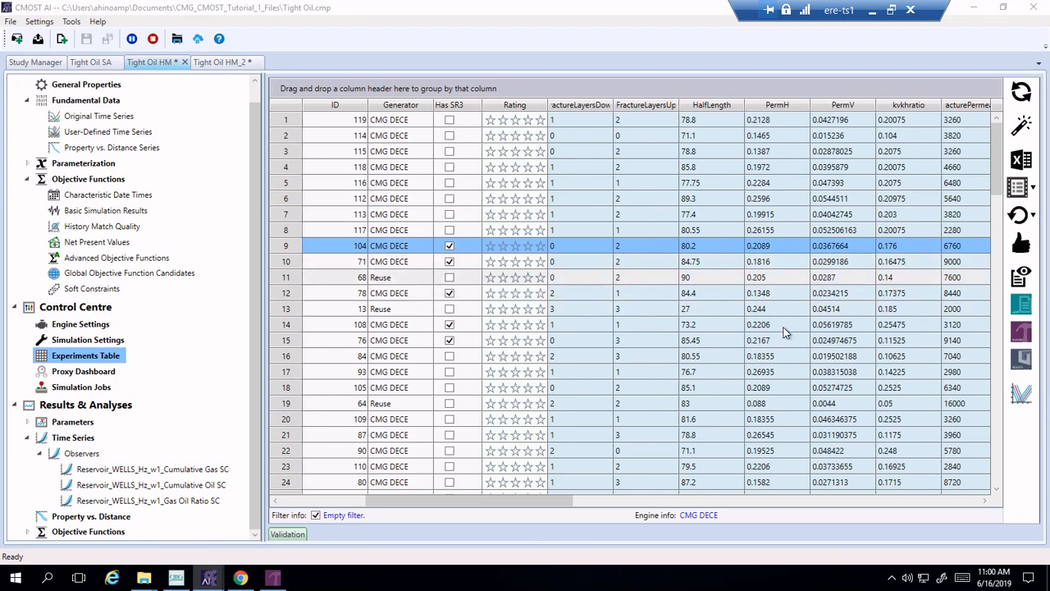
pyautogui.moveTo(805, 333)
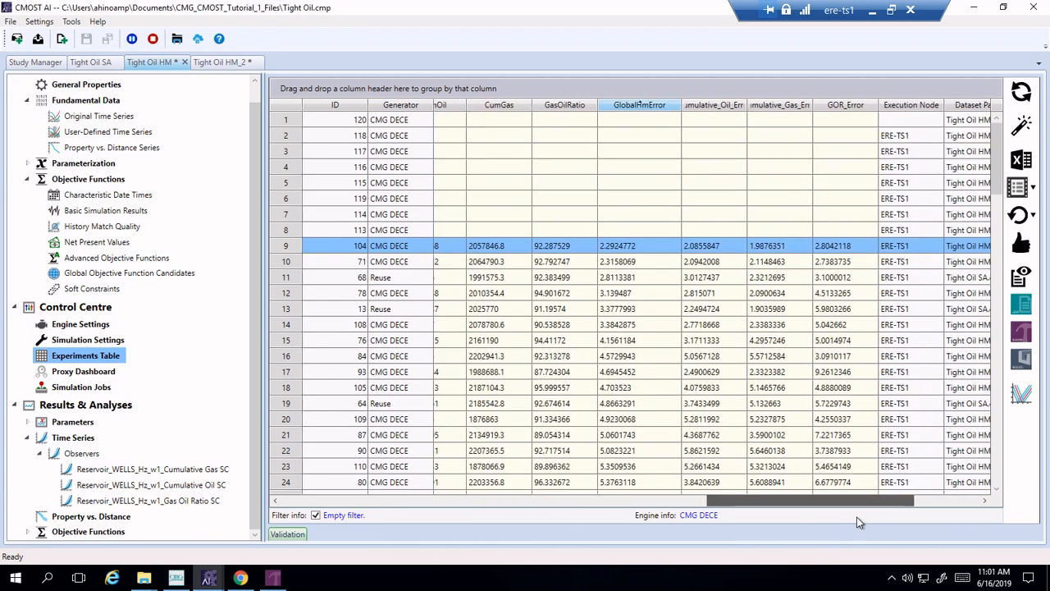
# Scroll right to experiment 104's GlobalHmError 2.2924772 and ticked Optimal column.
pyautogui.hscroll(3)
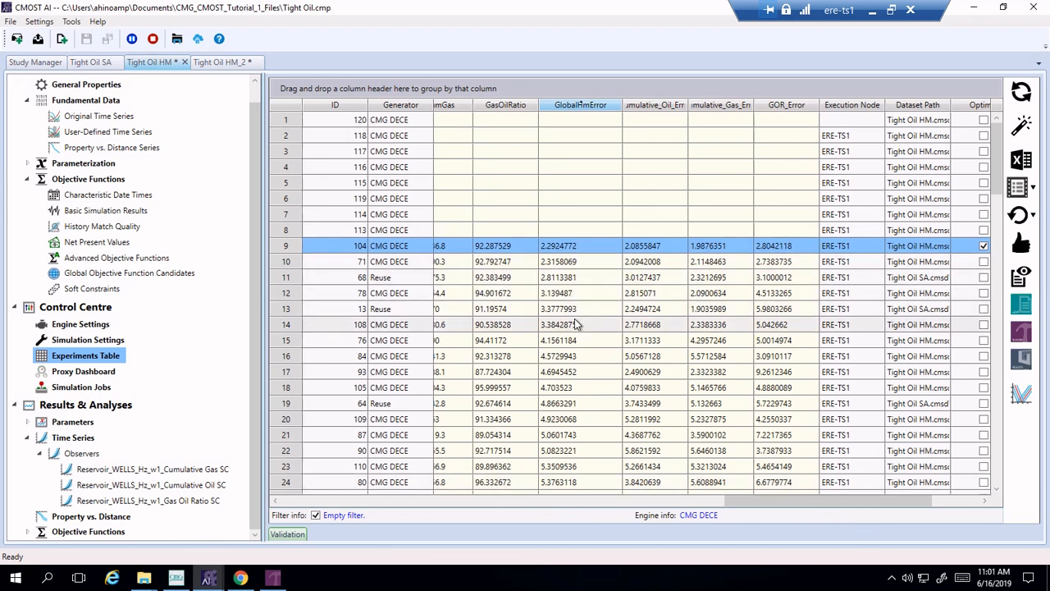
pyautogui.moveTo(579, 344)
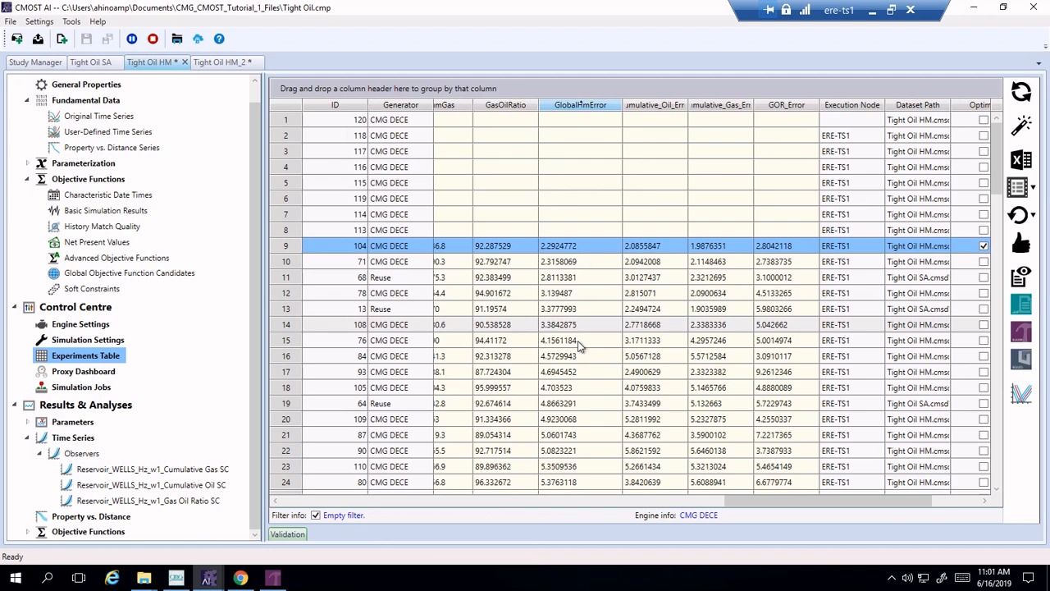